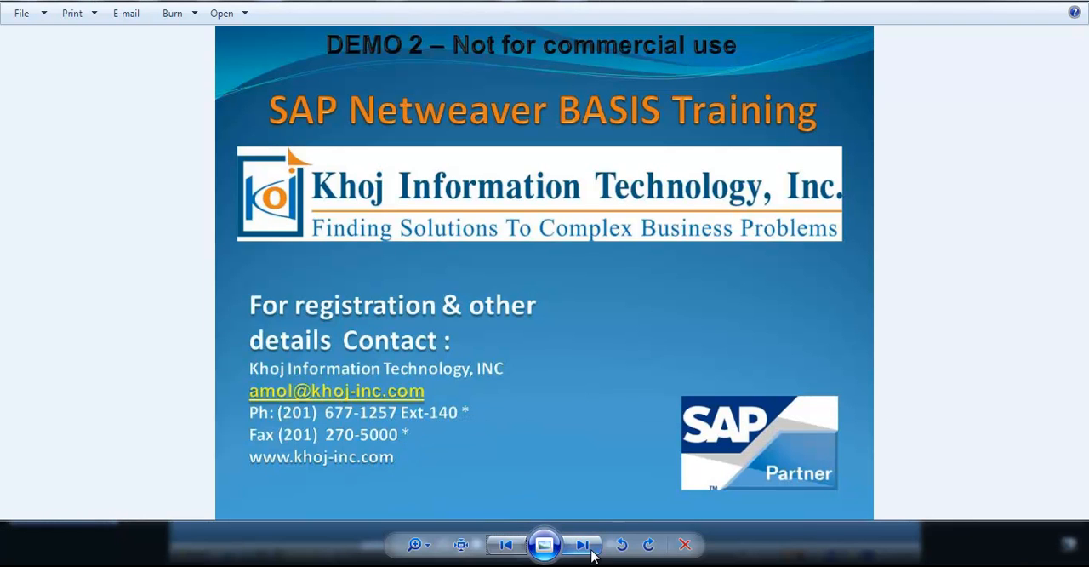
pyautogui.moveTo(581, 544)
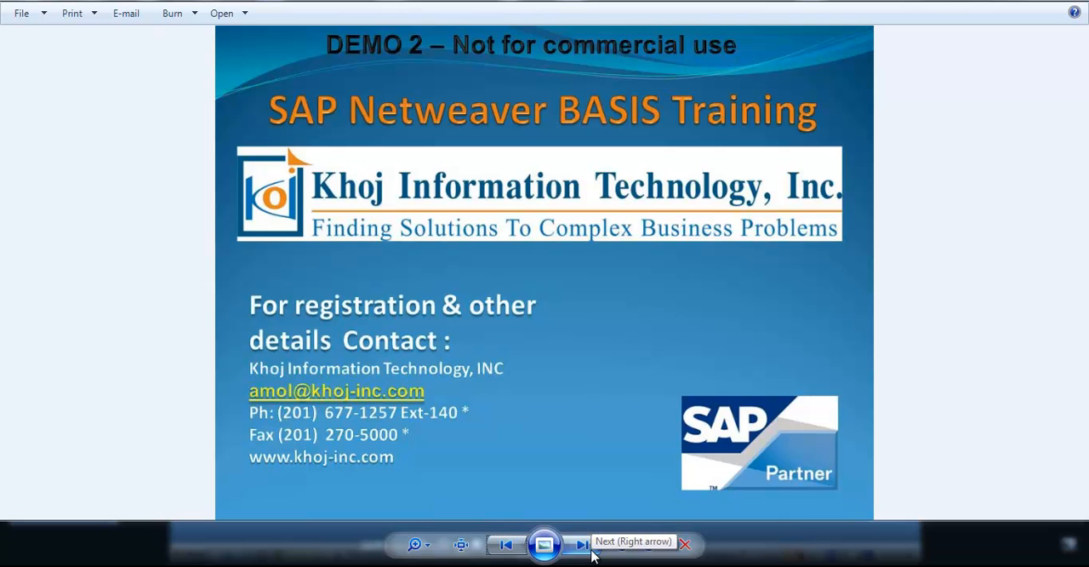
# - Advance the viewer past the SAP Netweaver BASIS Training title slide
pyautogui.click(582, 545)
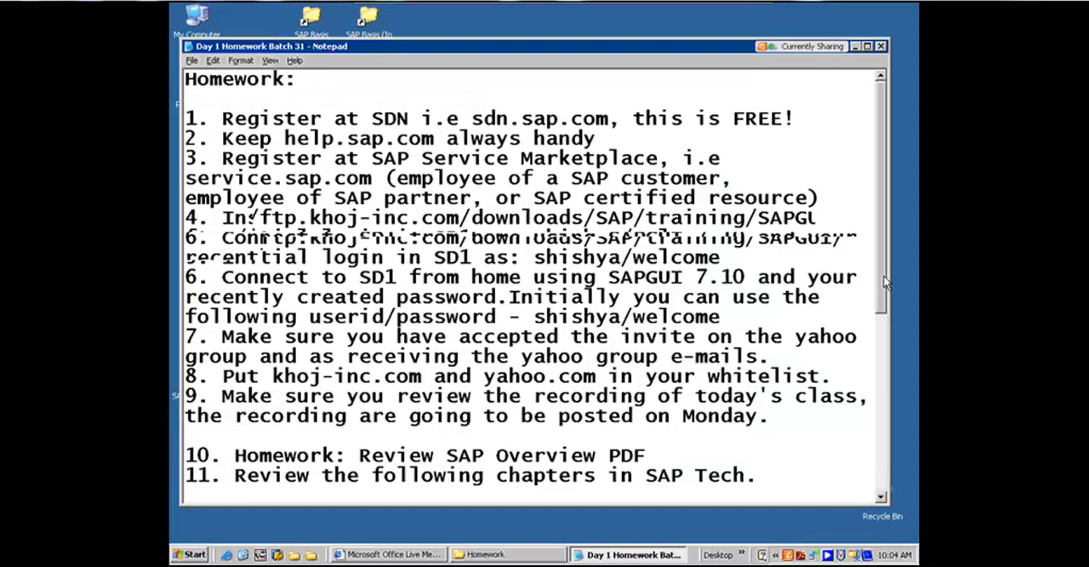
# - Read the Day 1 Homework Batch 31 checklist, browsing the View, Edit and Format menus along the way
pyautogui.scroll(-3)
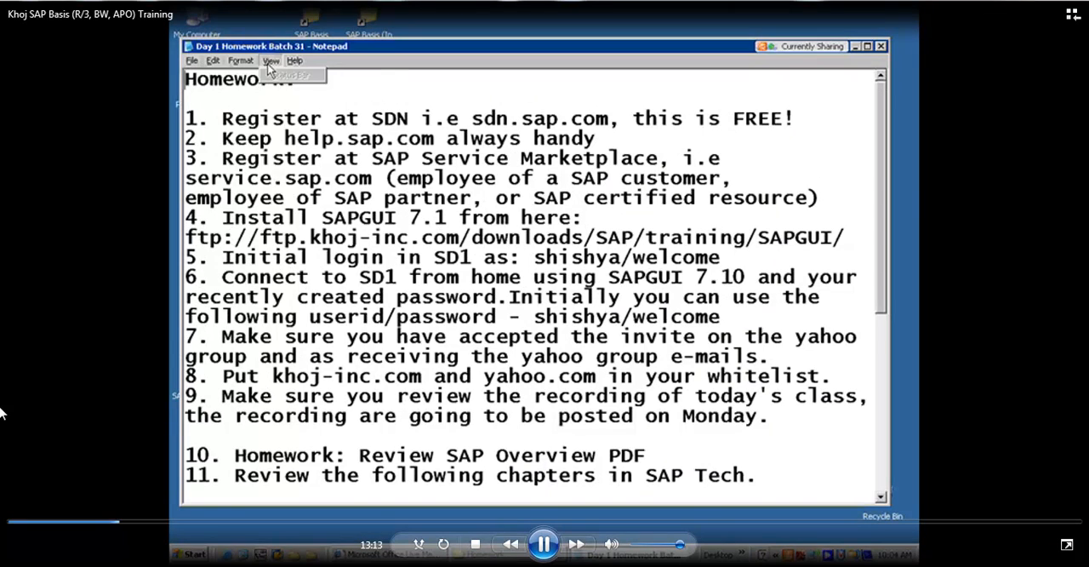
pyautogui.click(213, 60)
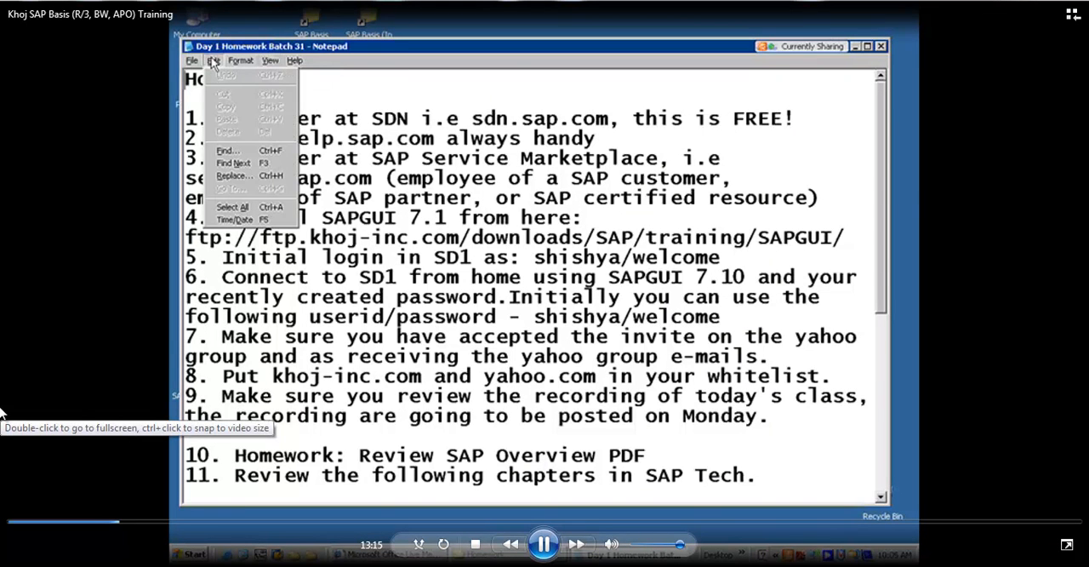
pyautogui.click(242, 61)
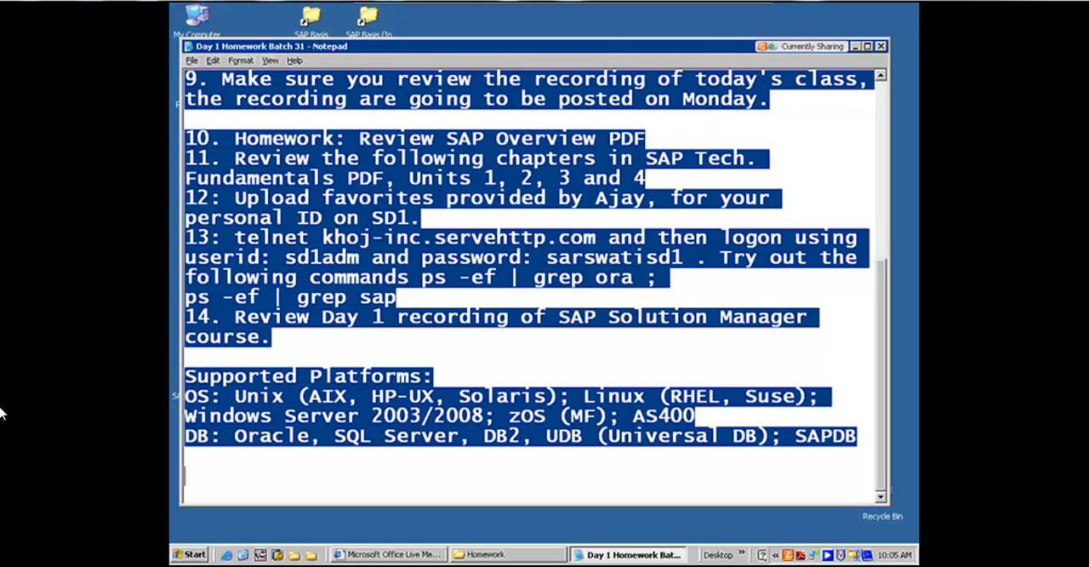
pyautogui.click(241, 61)
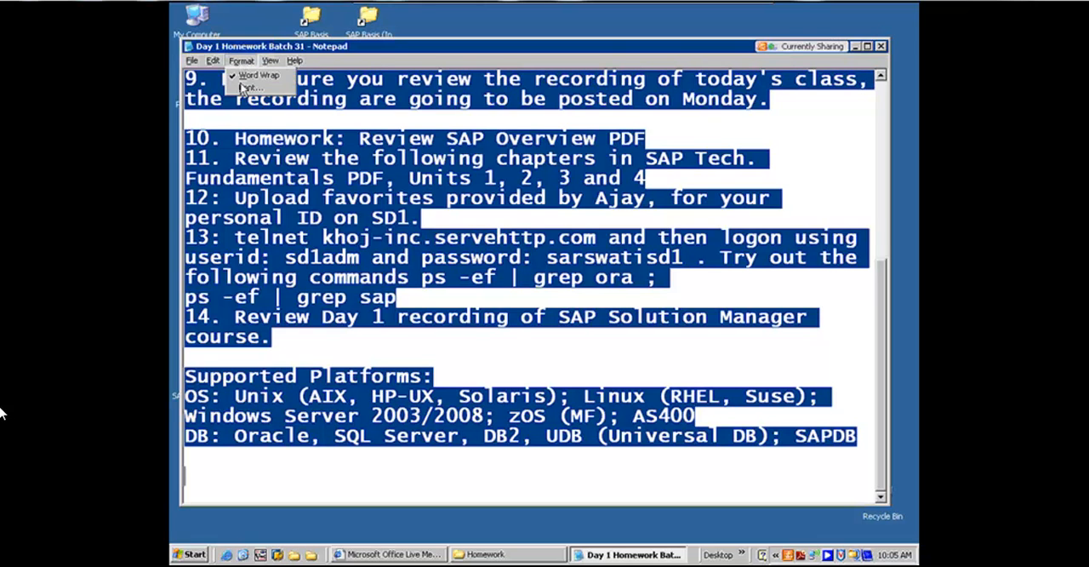
pyautogui.click(252, 88)
pyautogui.write('Day Intro Homework Batch 31')
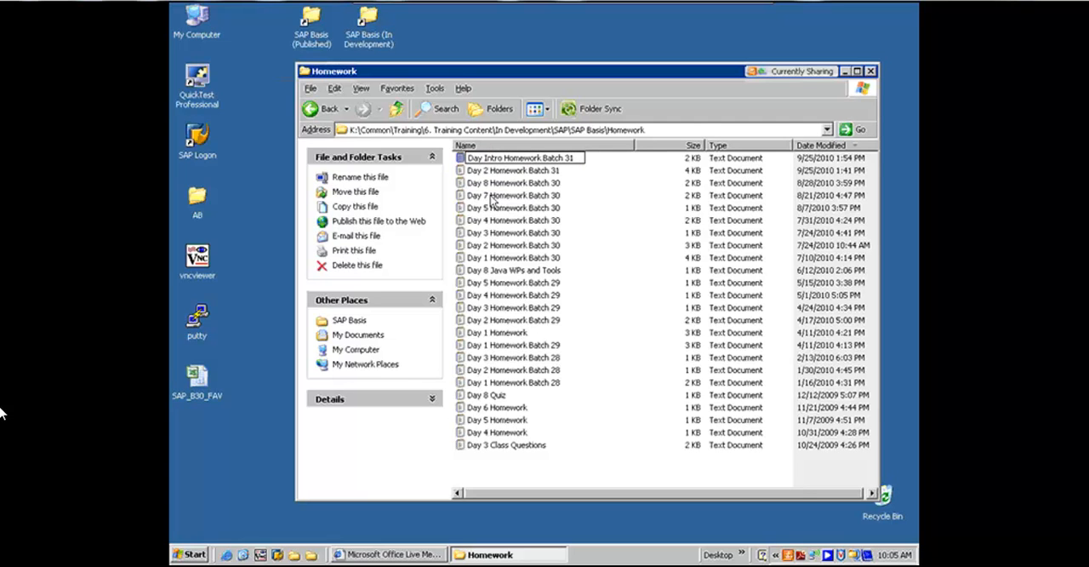
# - Open the Day 2 Homework Batch 31 checklist from the Homework folder and read down it
pyautogui.click(511, 170)
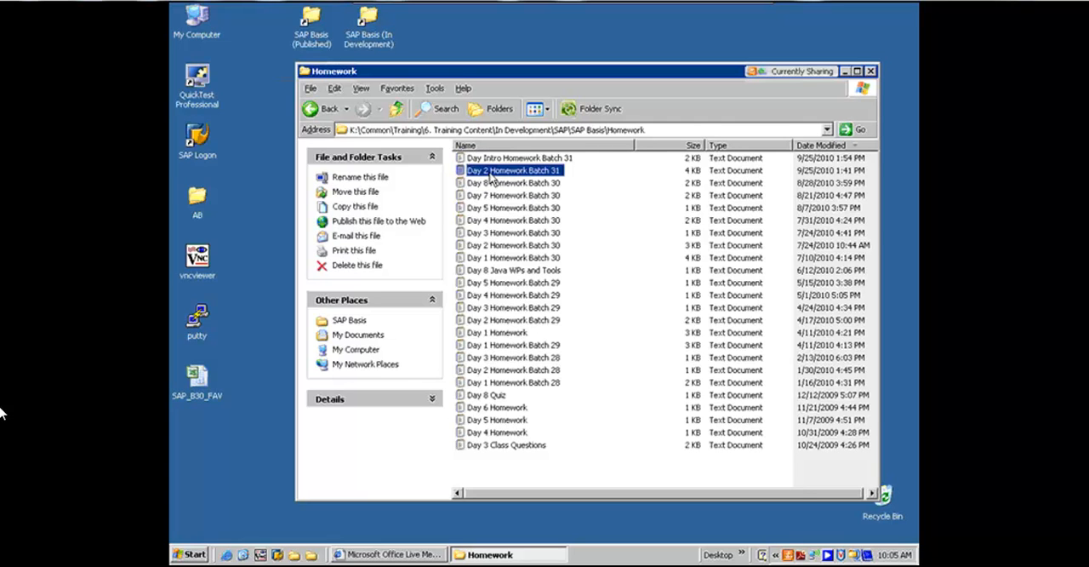
pyautogui.doubleClick(514, 170)
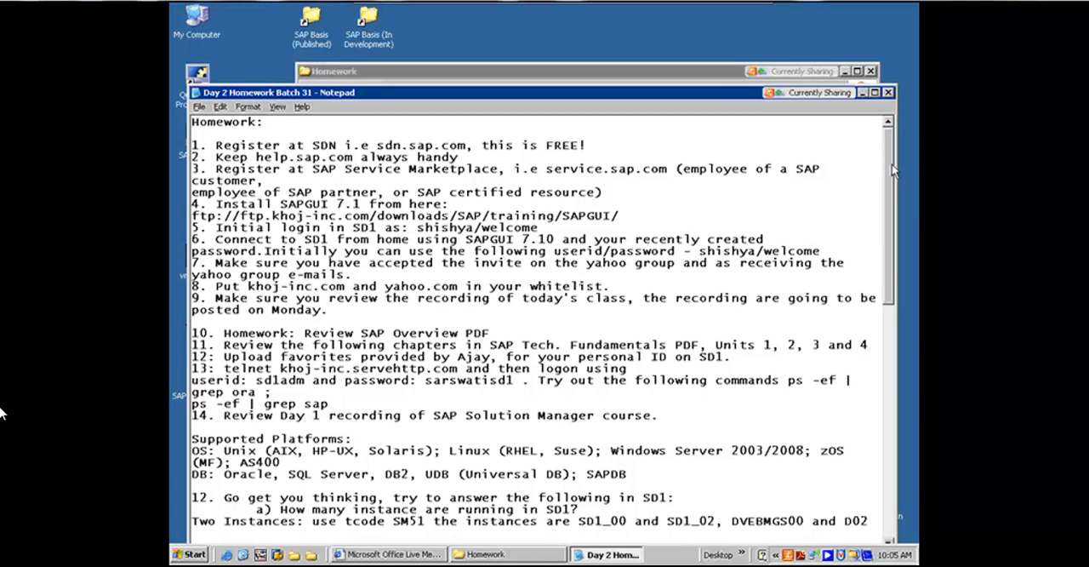
pyautogui.scroll(-3)
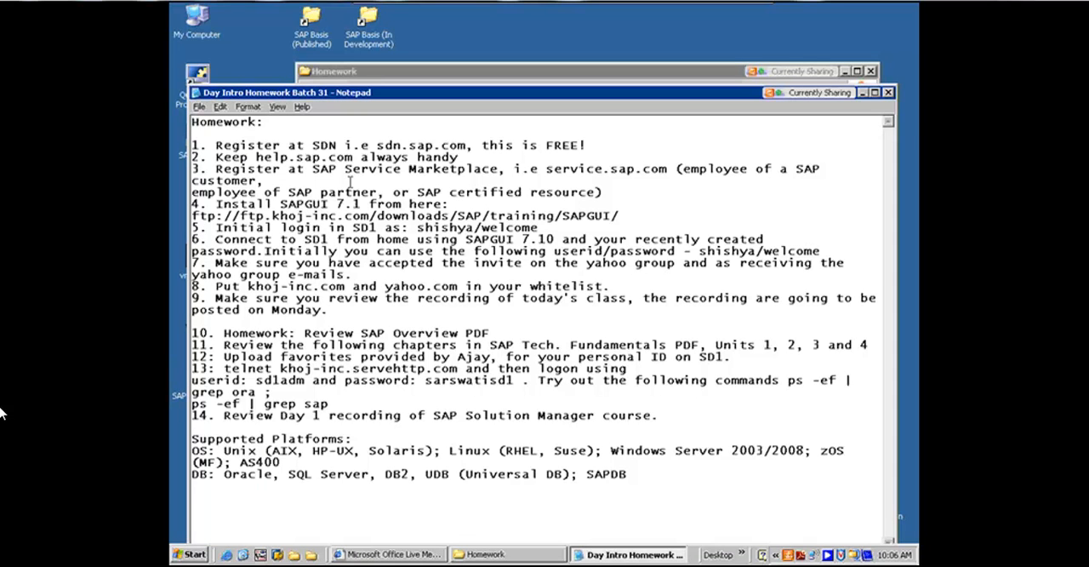
pyautogui.moveTo(350, 180)
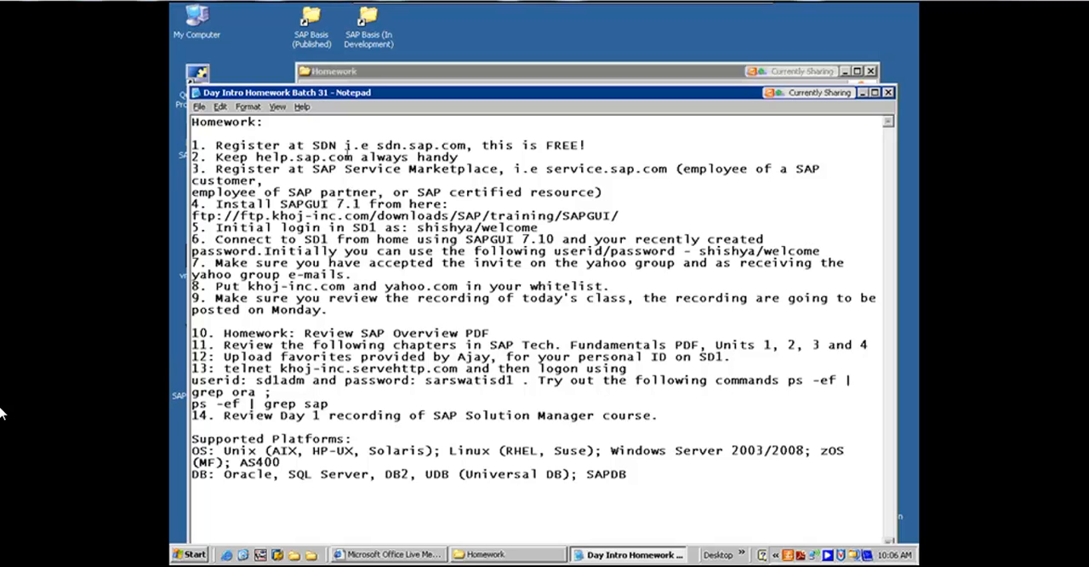
pyautogui.moveTo(332, 130)
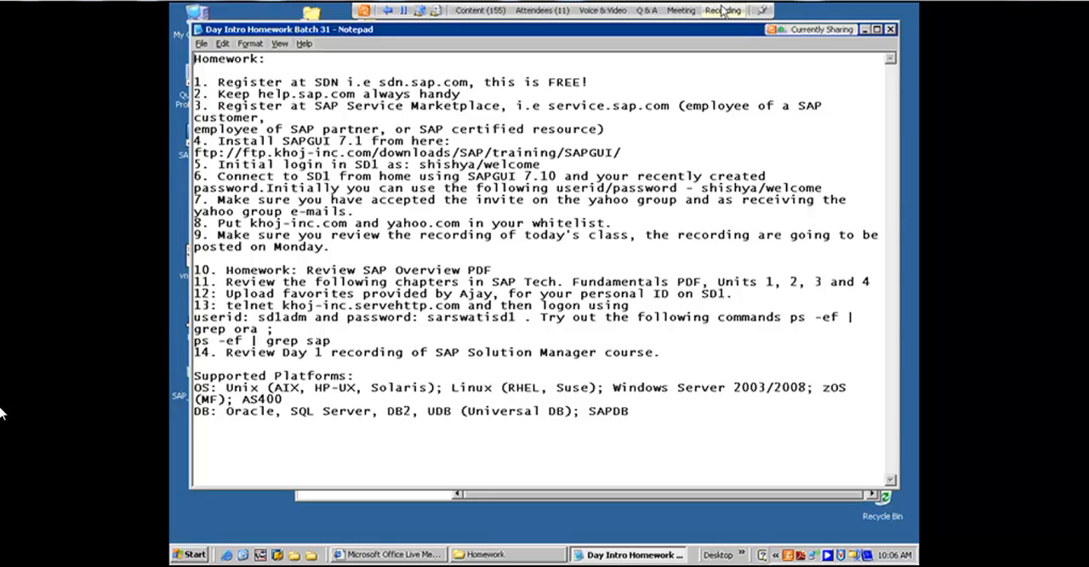
# - Go to help.sap.com in Internet Explorer to reach the SAP Help Portal welcome page
pyautogui.click(722, 10)
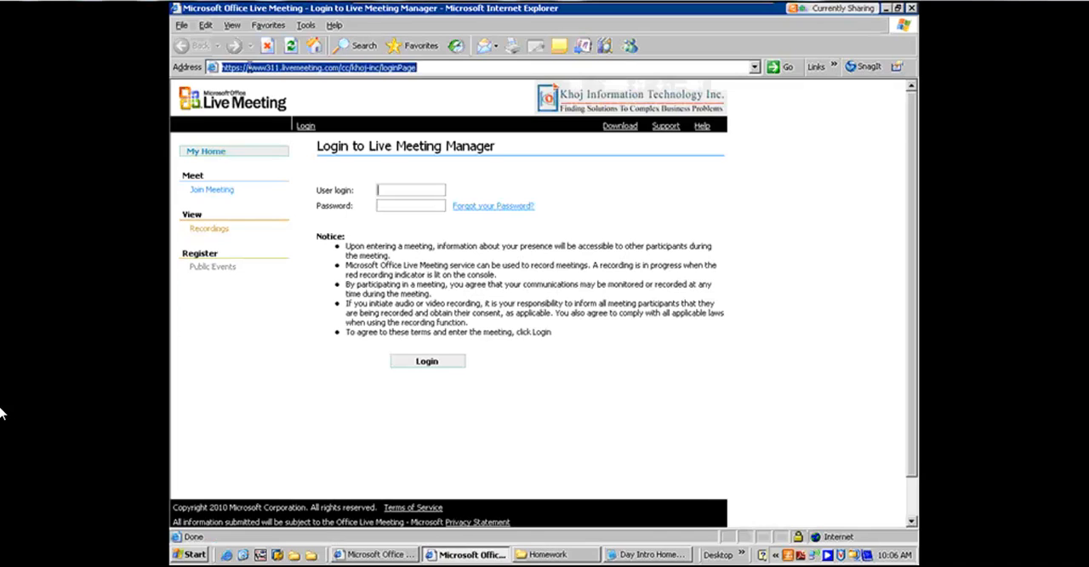
pyautogui.write('help.sap.com/')
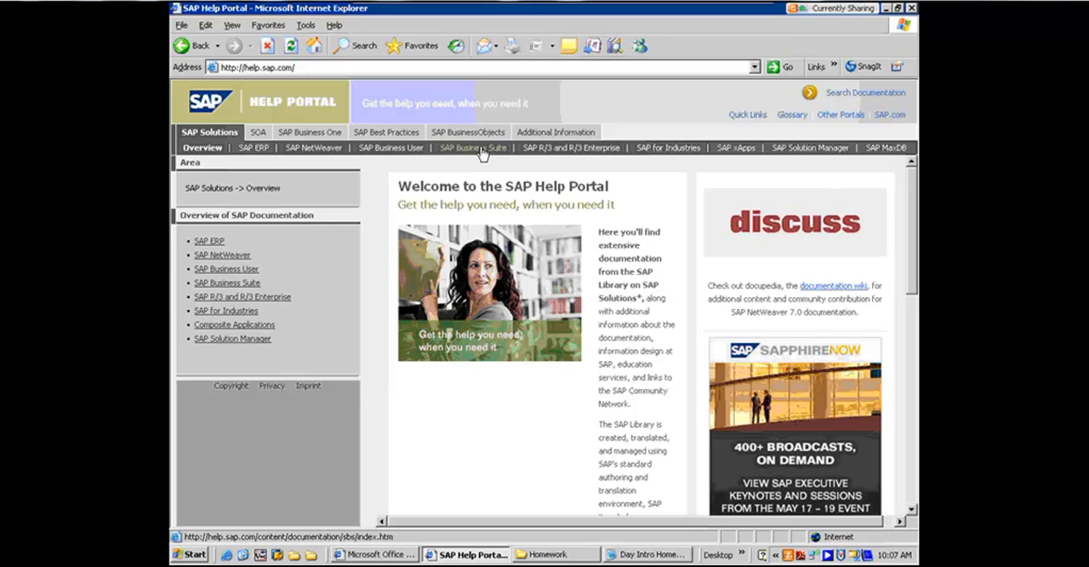
# - Show the SAP Business Suite documentation and browse its left navigation list
pyautogui.click(473, 146)
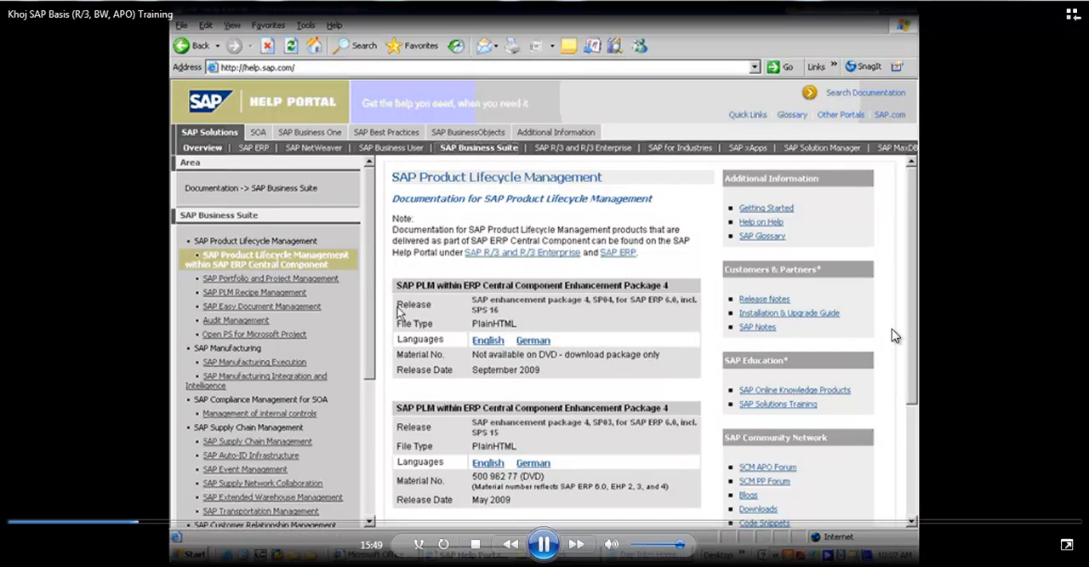
pyautogui.scroll(-3)
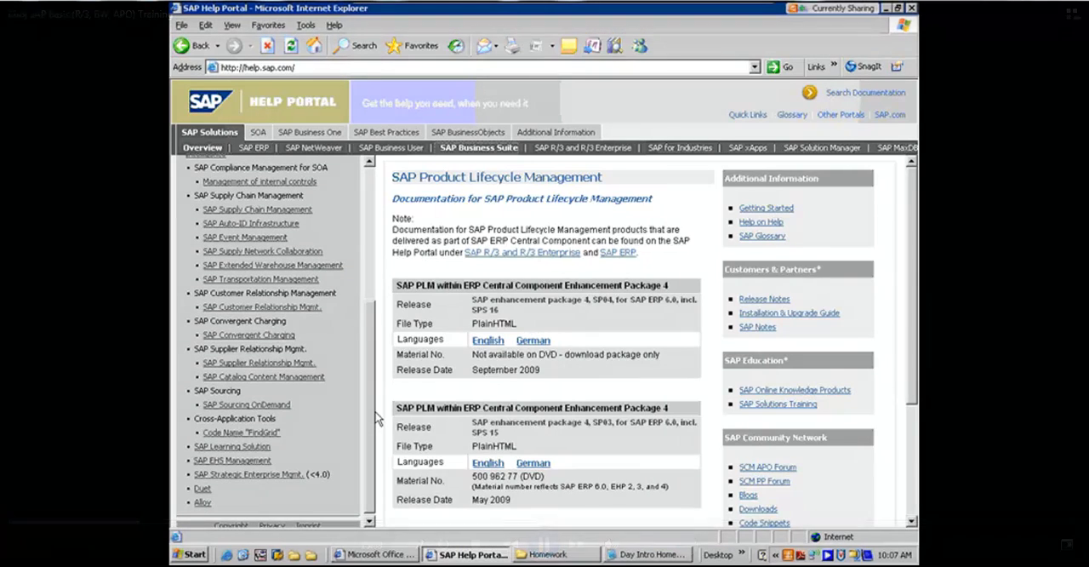
pyautogui.moveTo(264, 306)
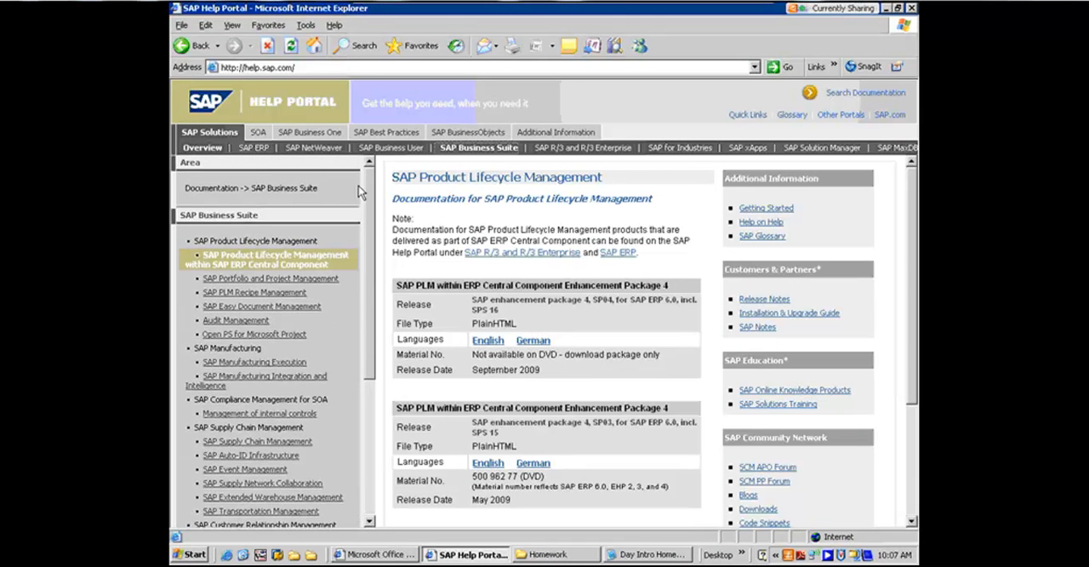
pyautogui.moveTo(575, 147)
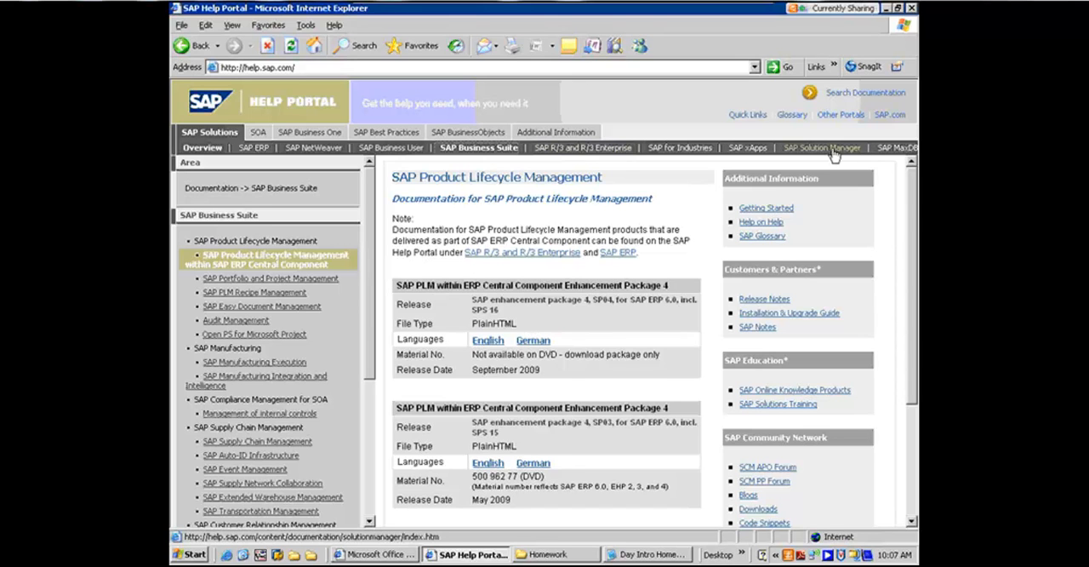
pyautogui.click(254, 146)
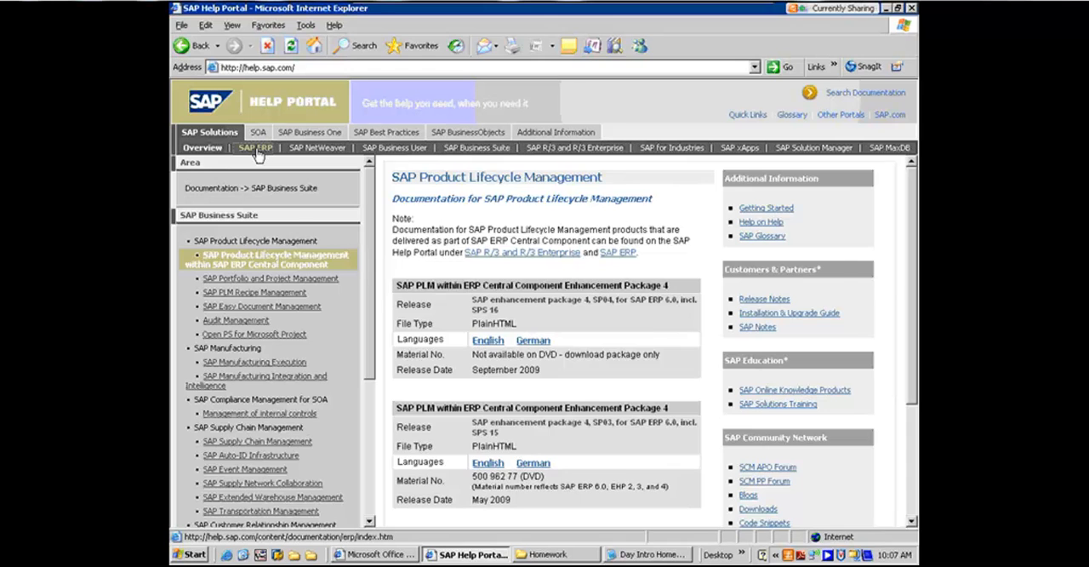
pyautogui.click(255, 146)
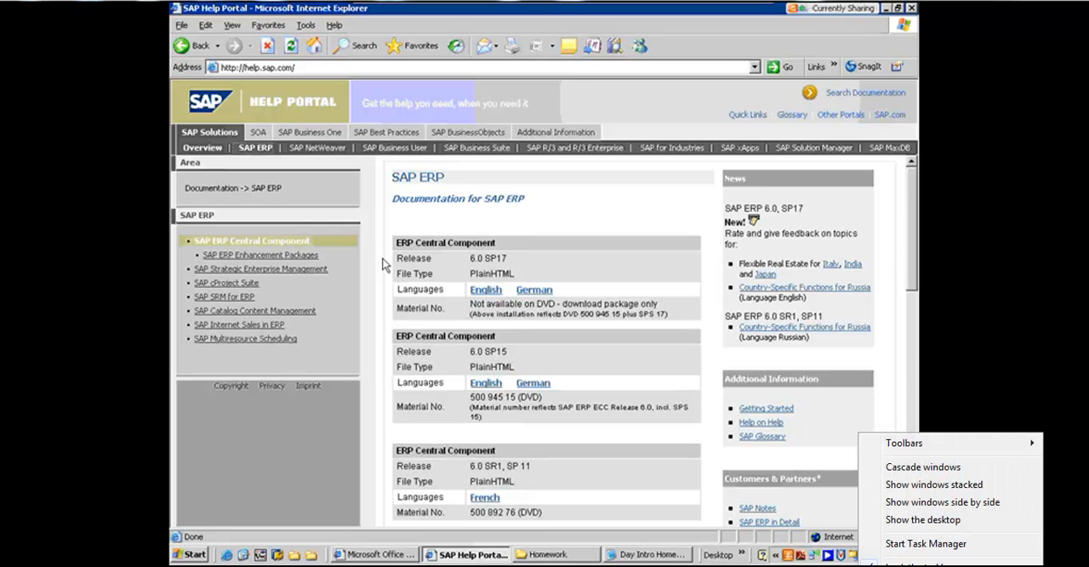
pyautogui.moveTo(436, 257)
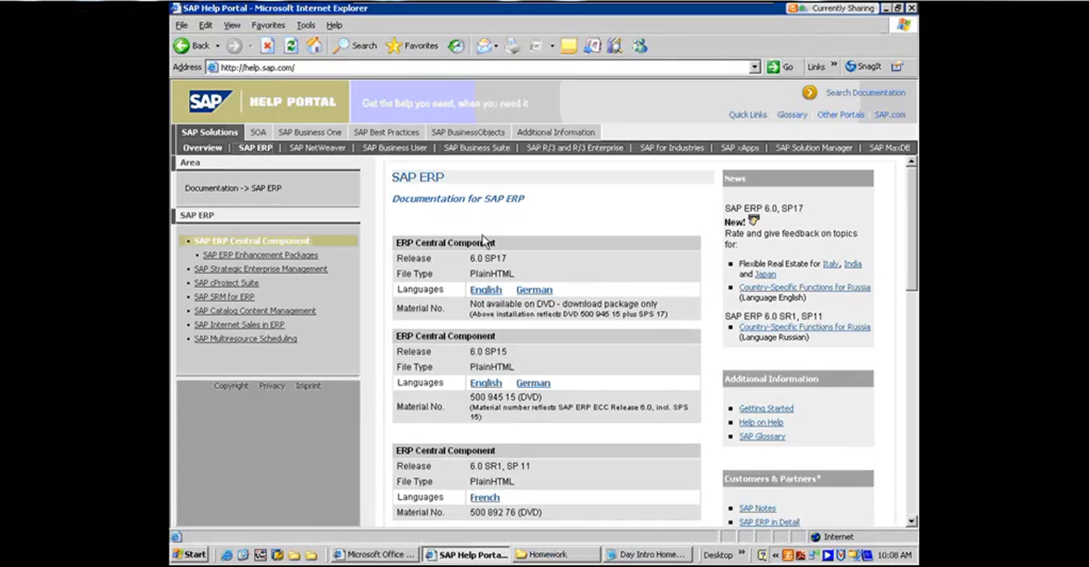
pyautogui.moveTo(483, 231)
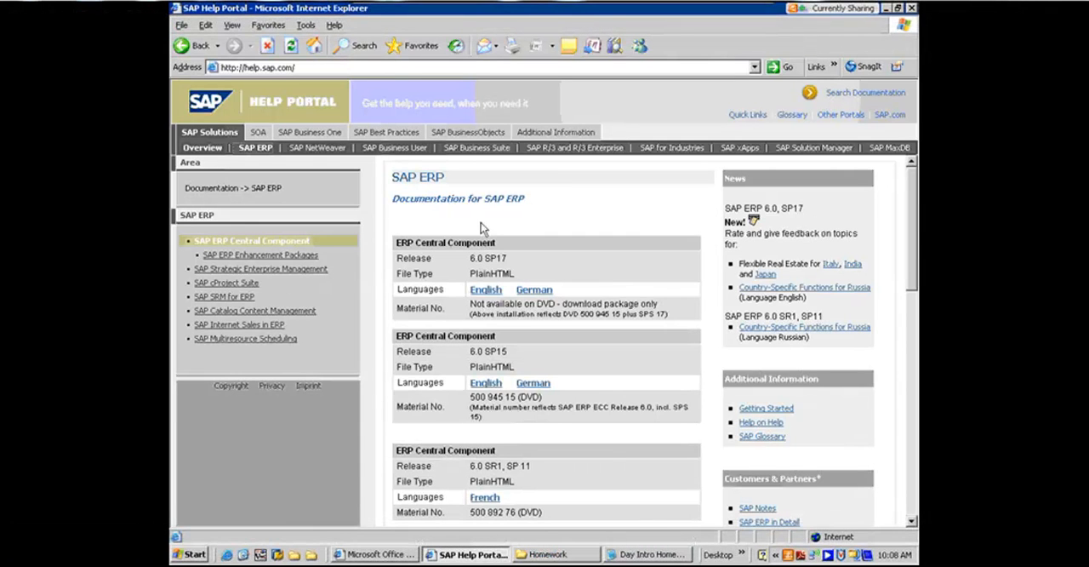
pyautogui.moveTo(497, 368)
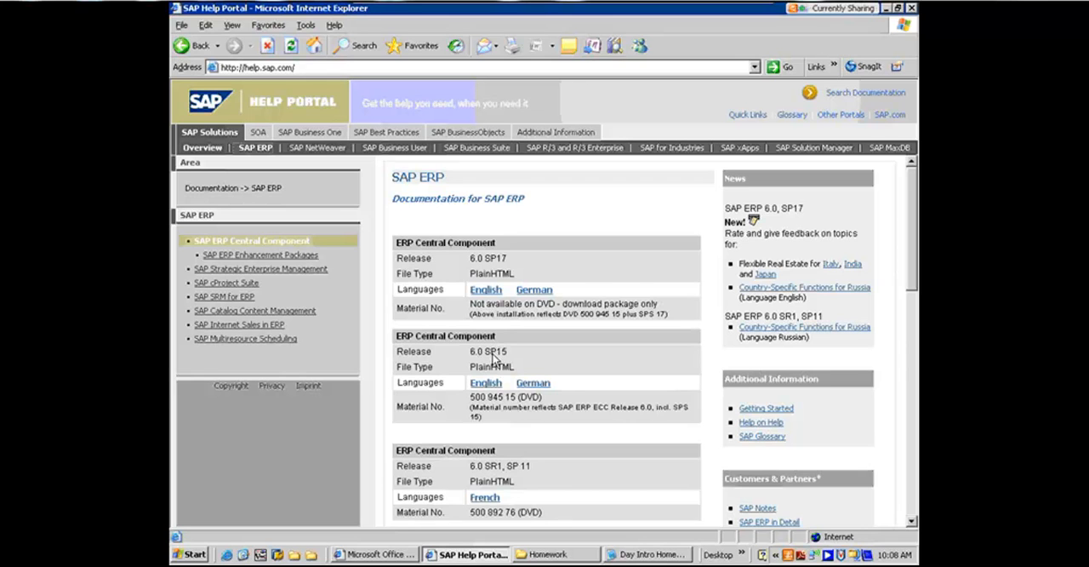
pyautogui.moveTo(500, 259)
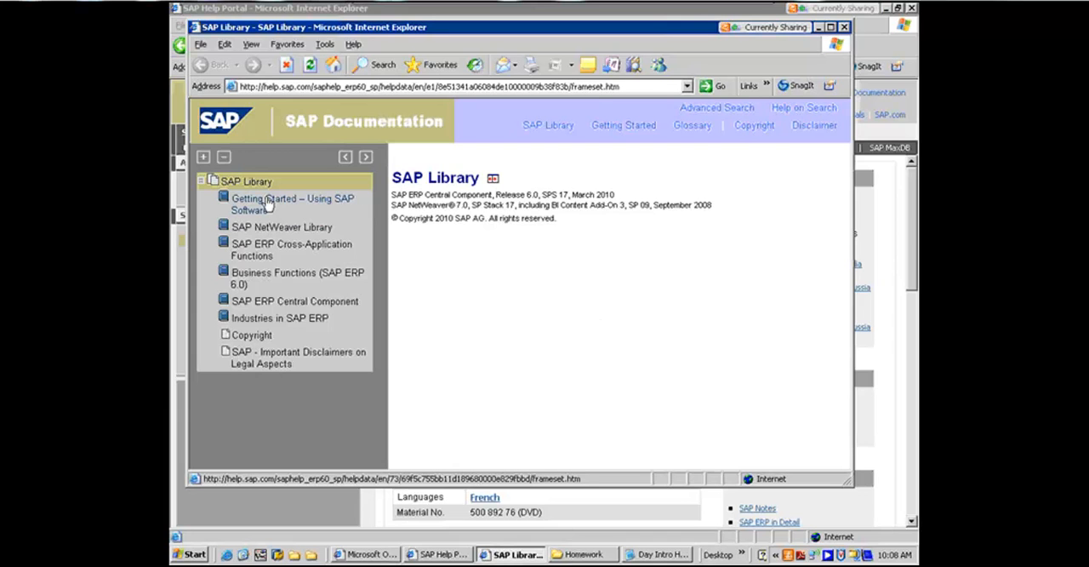
pyautogui.moveTo(265, 235)
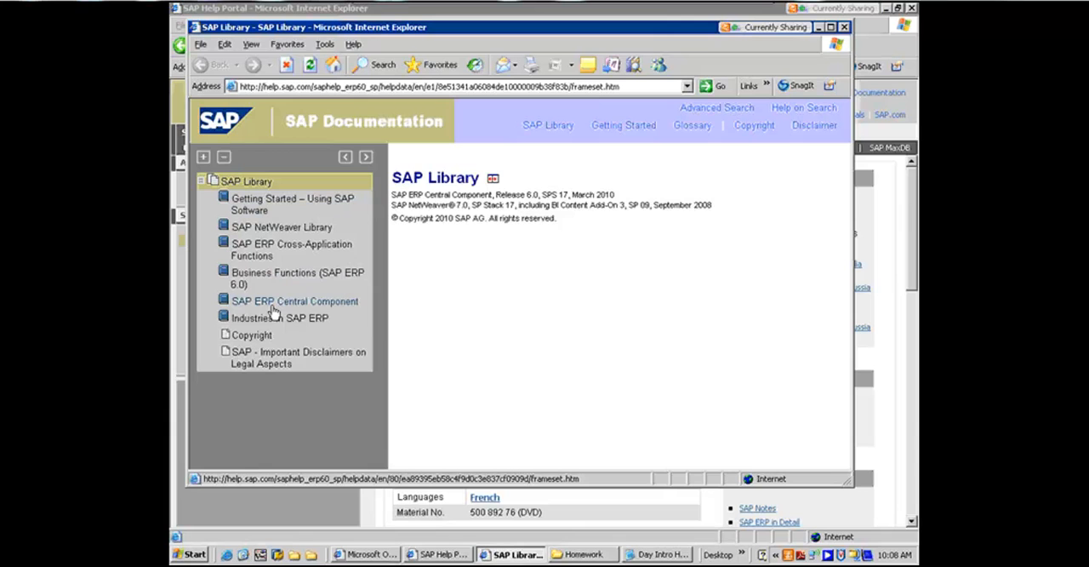
pyautogui.moveTo(294, 301)
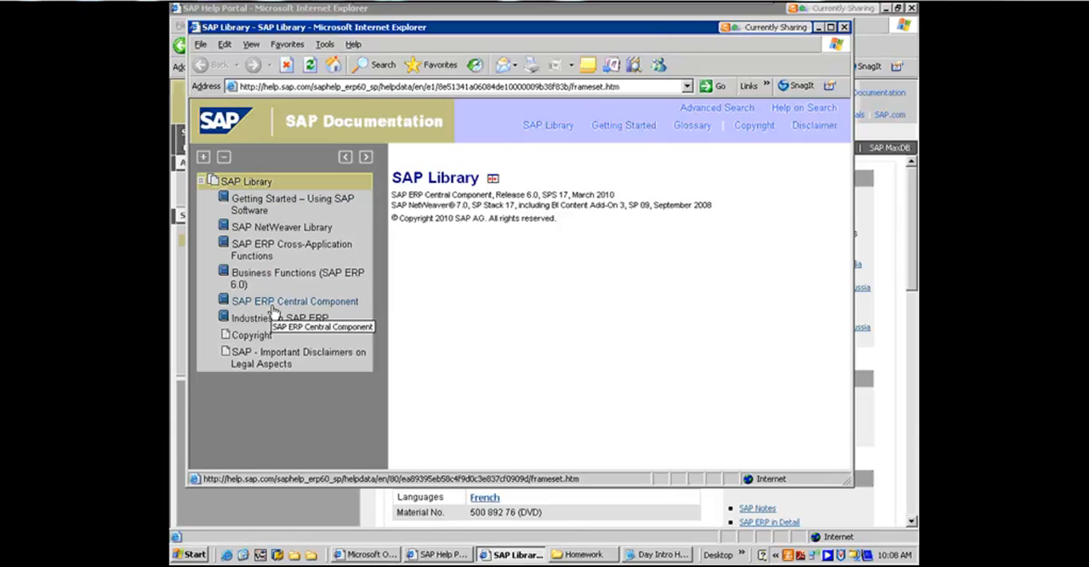
pyautogui.moveTo(283, 227)
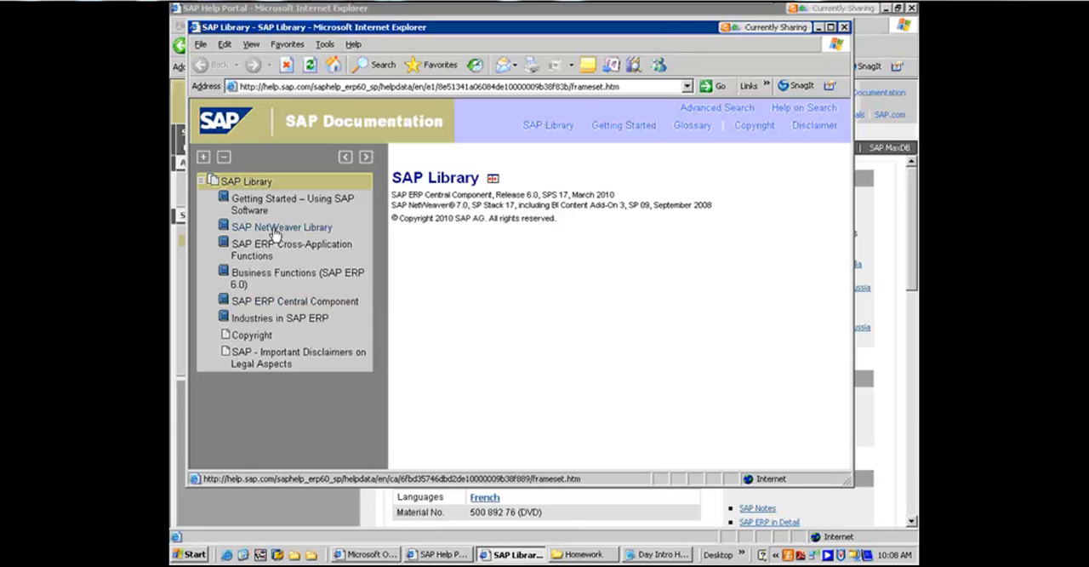
pyautogui.moveTo(282, 228)
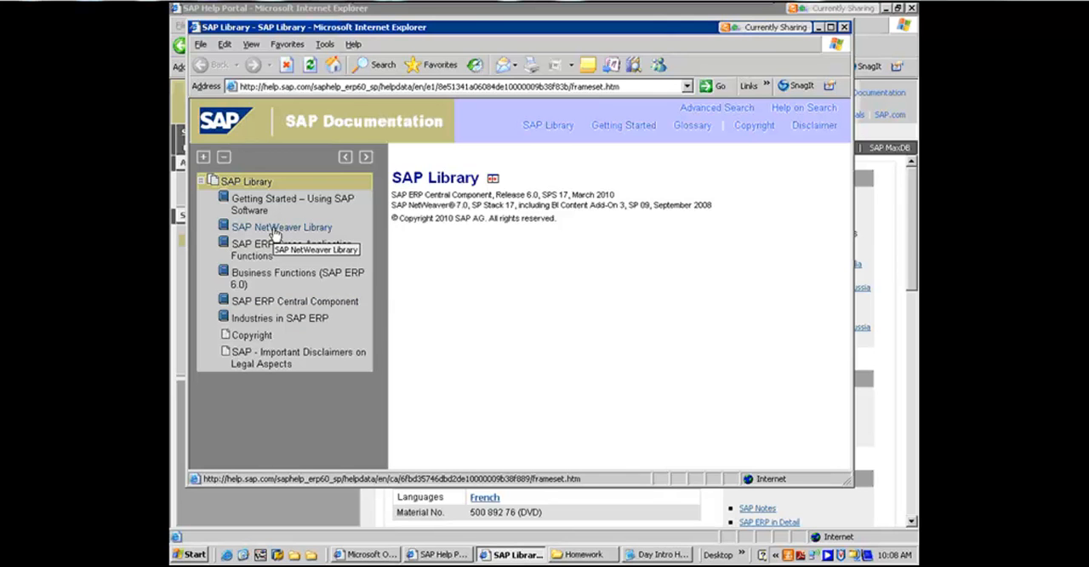
# - Open the SAP NetWeaver Library full-screen and expand its Administrator's Guide topics
pyautogui.click(281, 226)
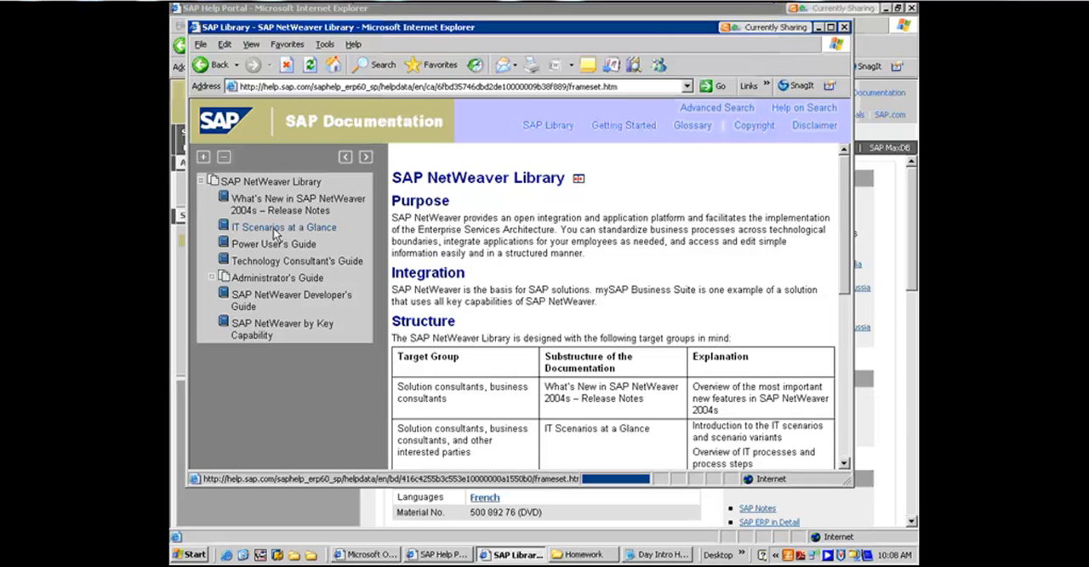
pyautogui.click(272, 180)
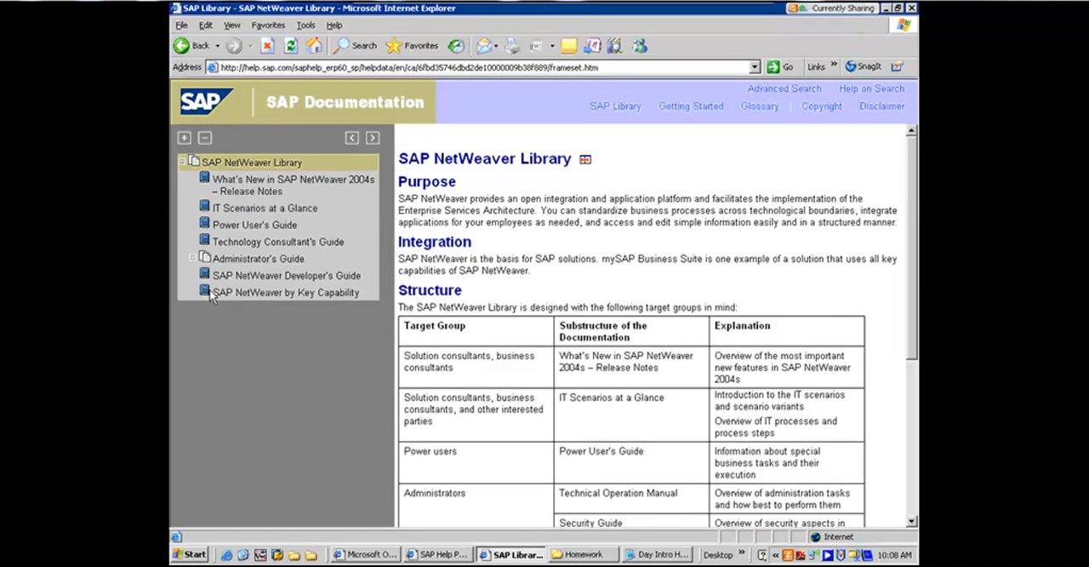
pyautogui.click(194, 258)
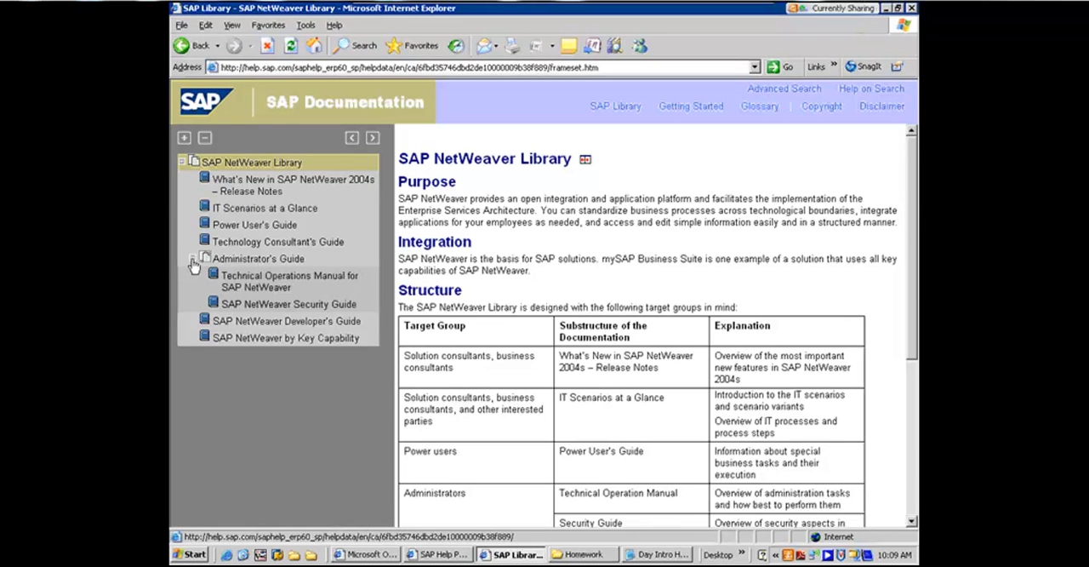
# - Open the Technical Operations Manual for SAP NetWeaver
pyautogui.click(290, 281)
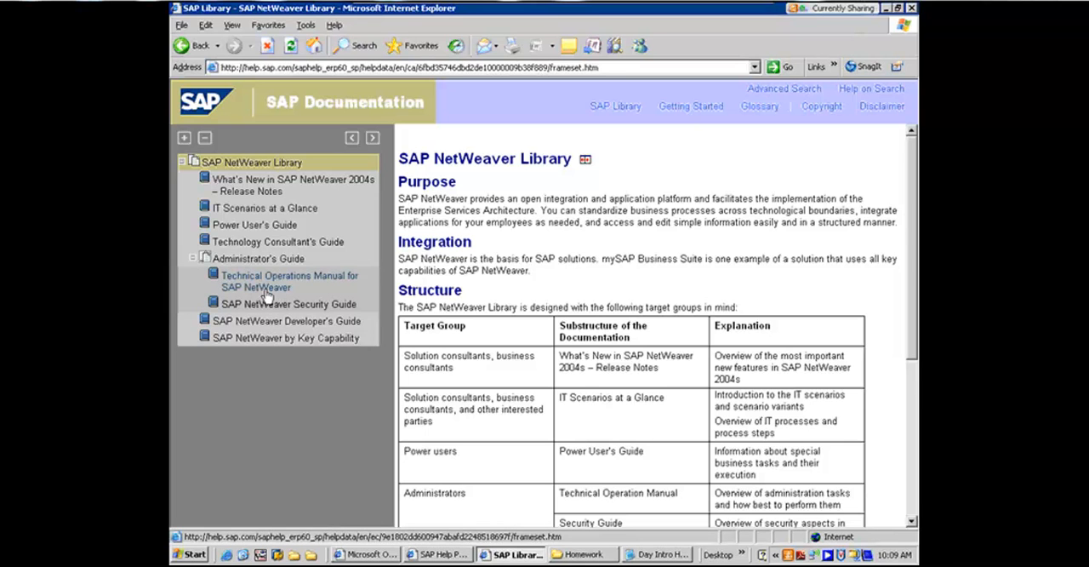
pyautogui.click(289, 281)
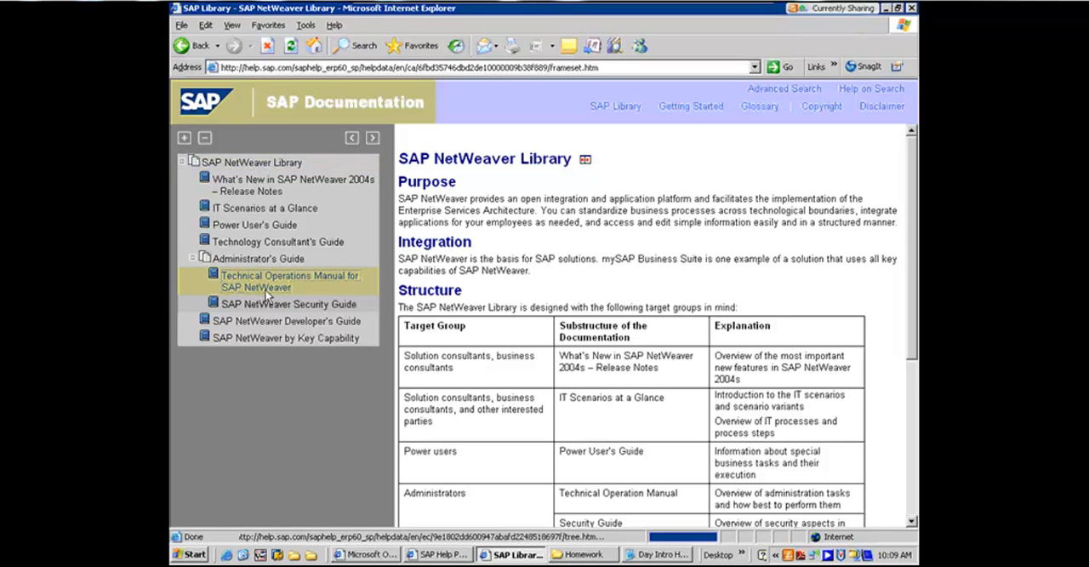
pyautogui.click(290, 281)
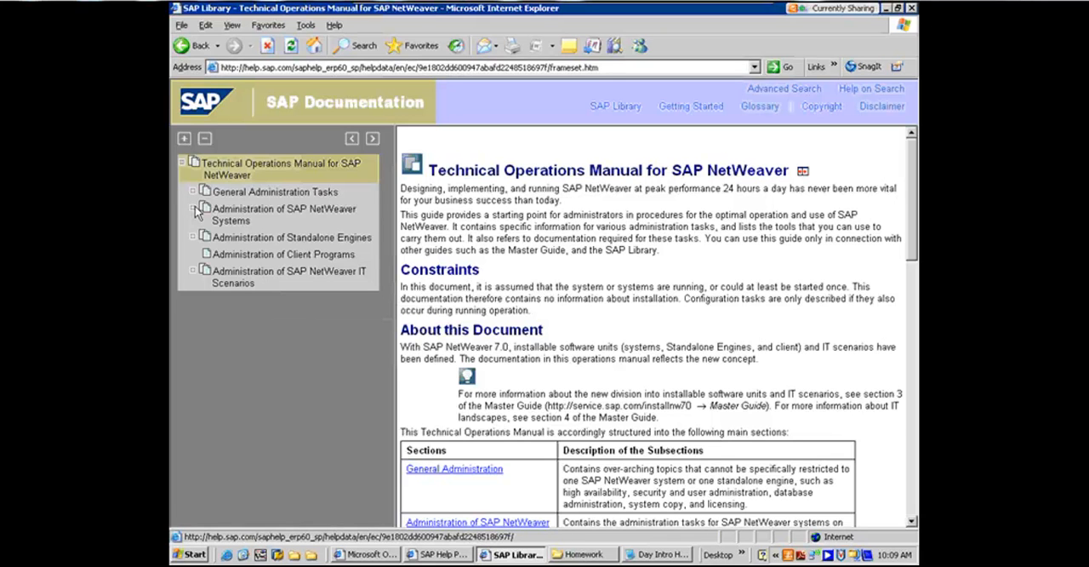
# - Expand Administration of SAP NetWeaver Systems down through AS ABAP Administration
pyautogui.click(194, 208)
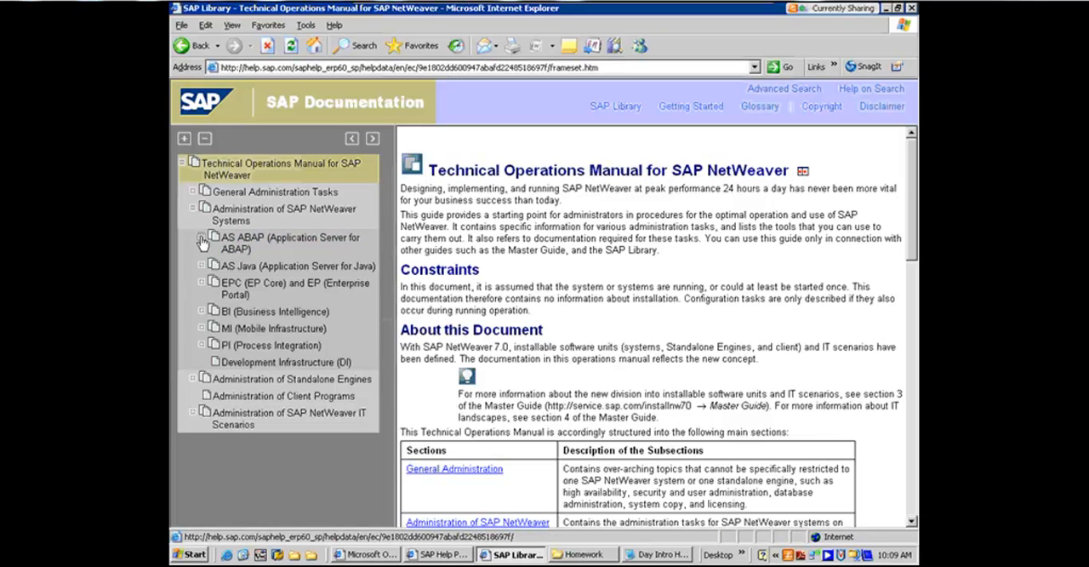
pyautogui.click(204, 238)
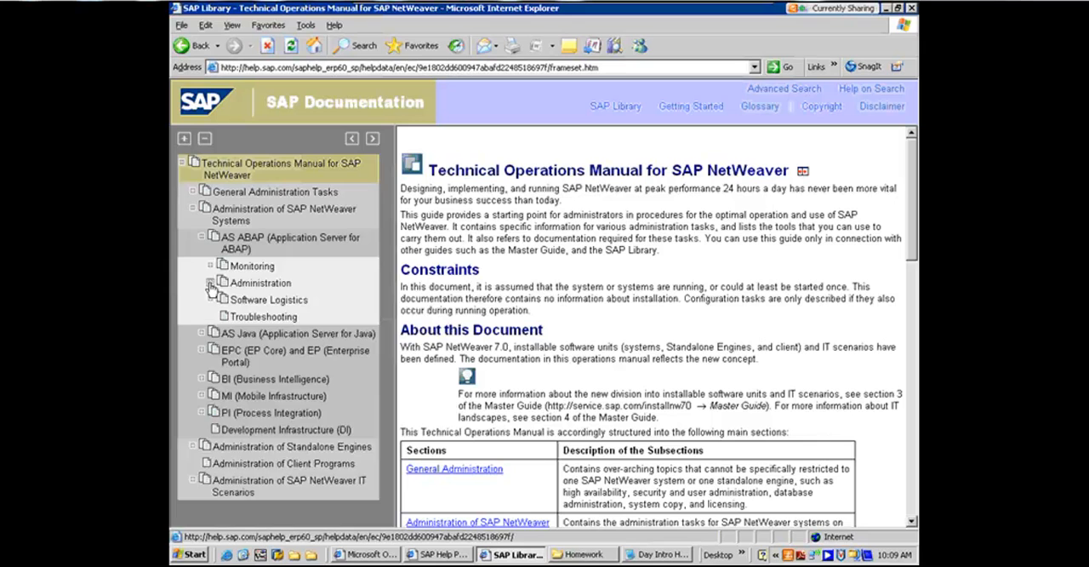
pyautogui.click(211, 282)
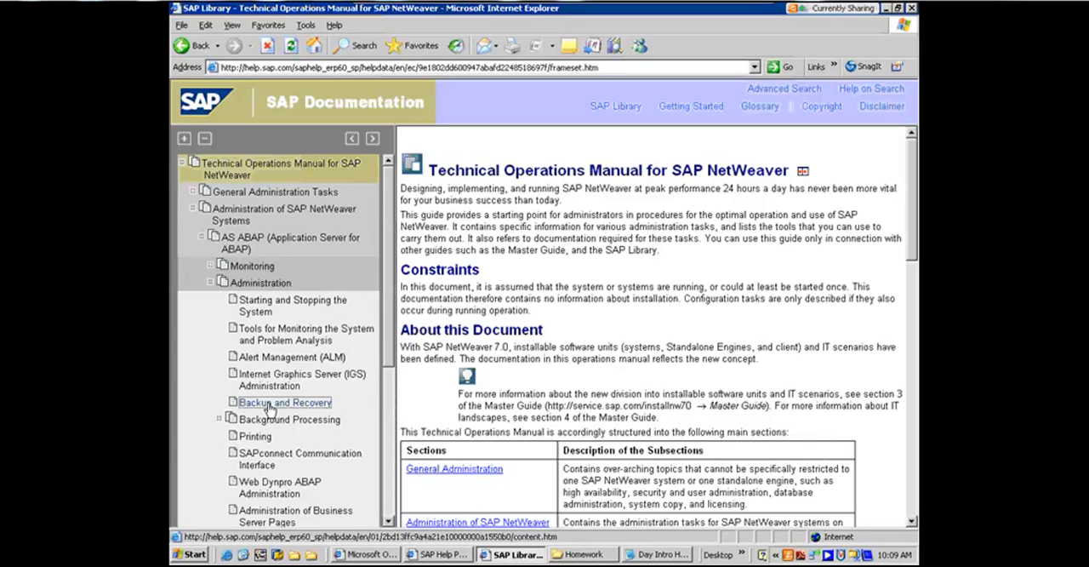
# - Reach the Database Administration page via the Backup and Recovery topic
pyautogui.click(286, 401)
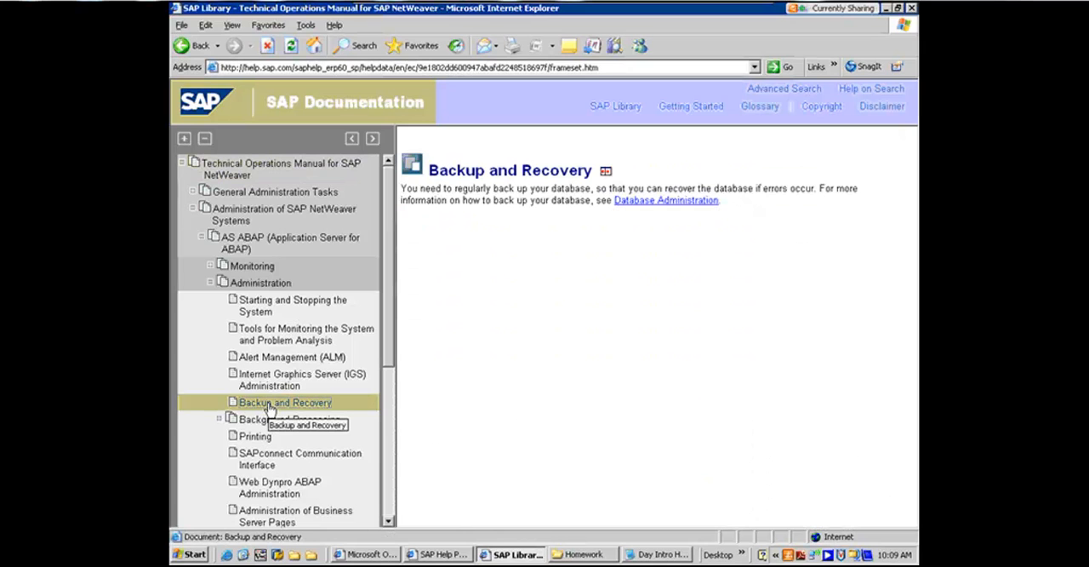
pyautogui.moveTo(412, 356)
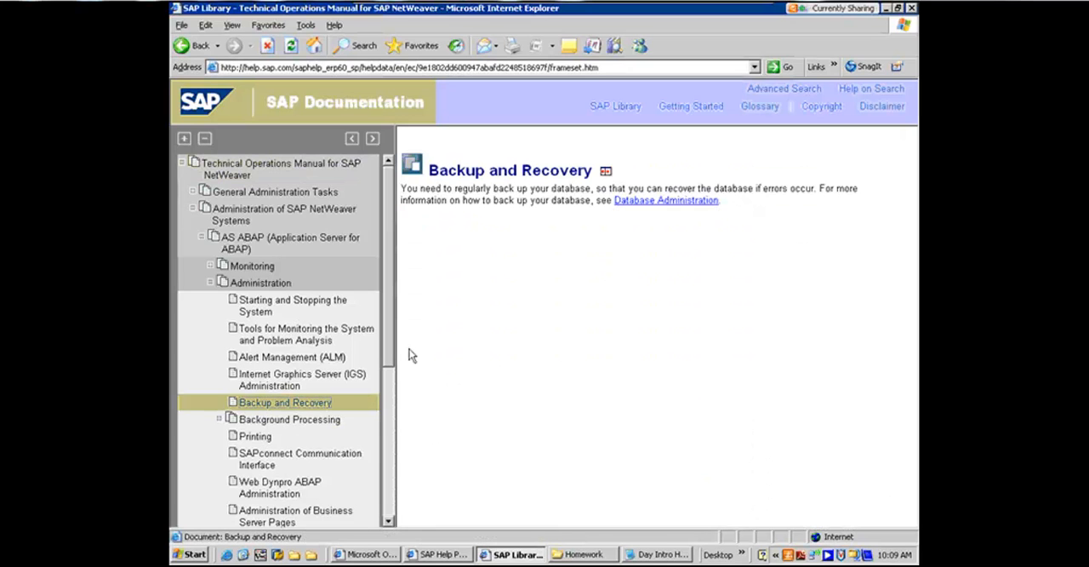
pyautogui.moveTo(667, 202)
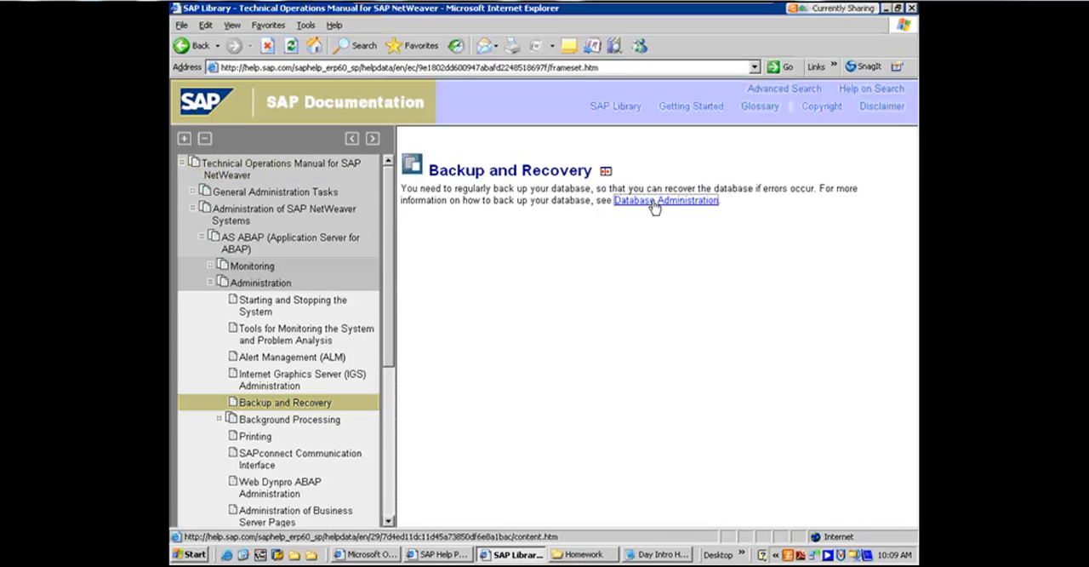
pyautogui.click(667, 200)
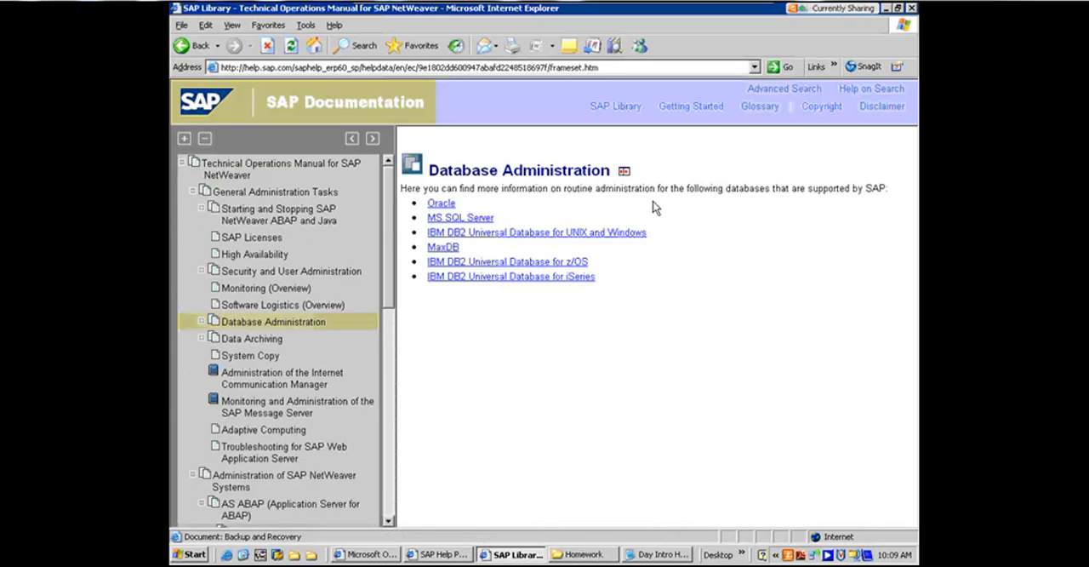
pyautogui.click(441, 202)
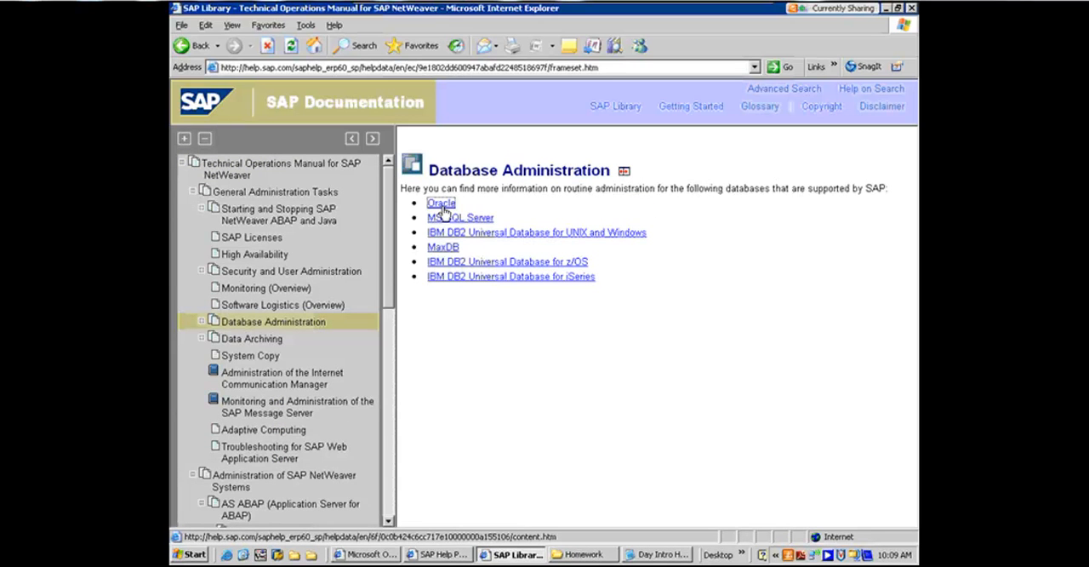
# - Open Database Administration for Oracle and read through its Getting Started, Tools and Tasks sections
pyautogui.click(441, 202)
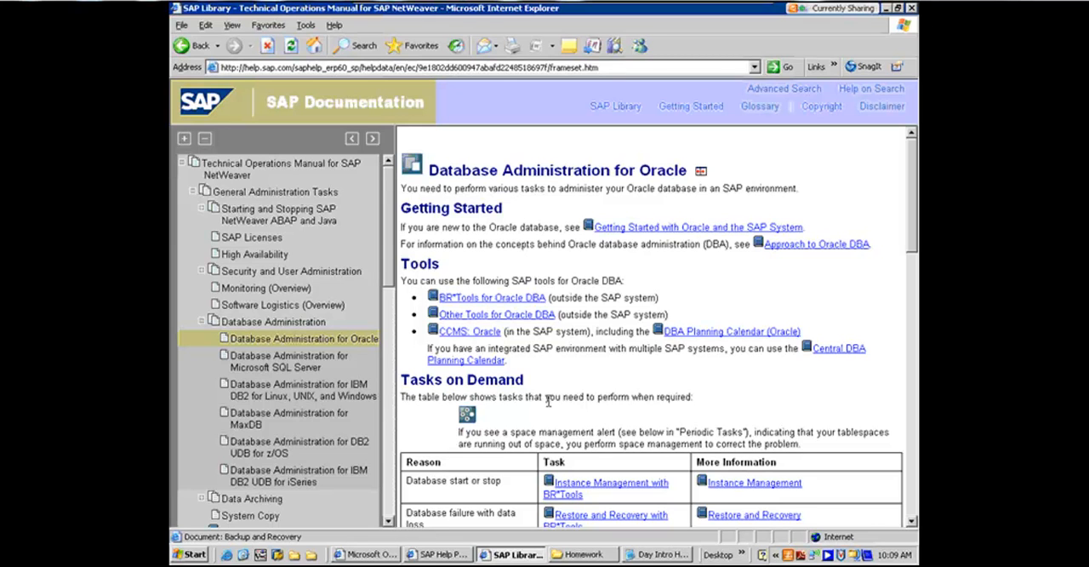
pyautogui.moveTo(818, 160)
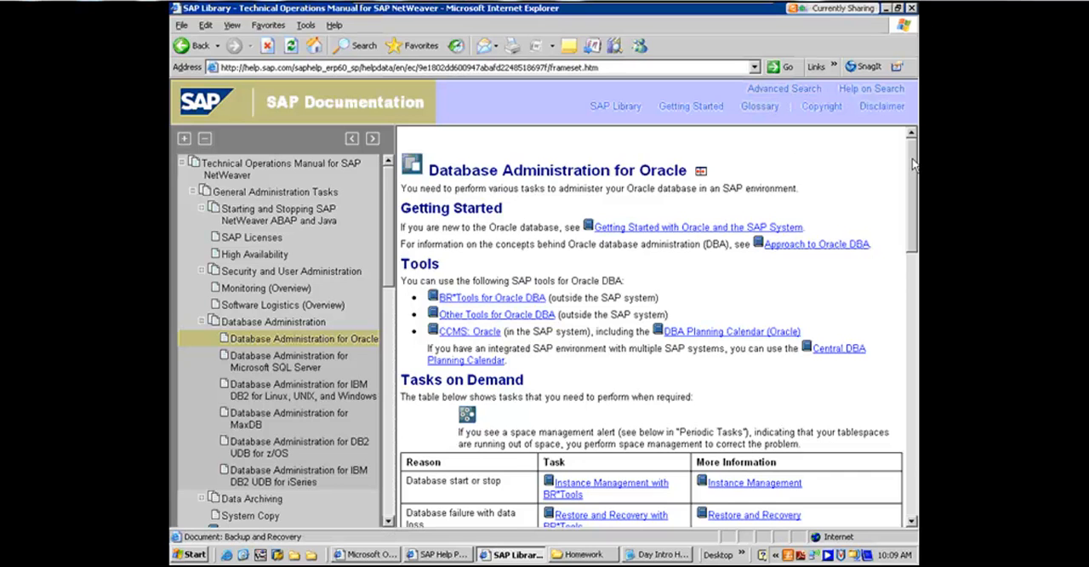
pyautogui.scroll(-3)
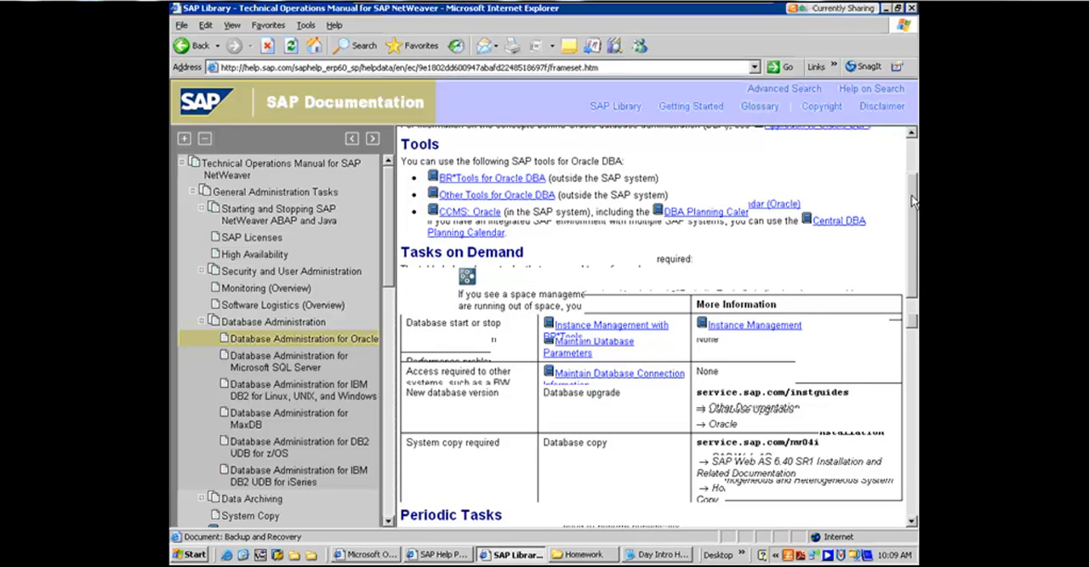
pyautogui.scroll(-3)
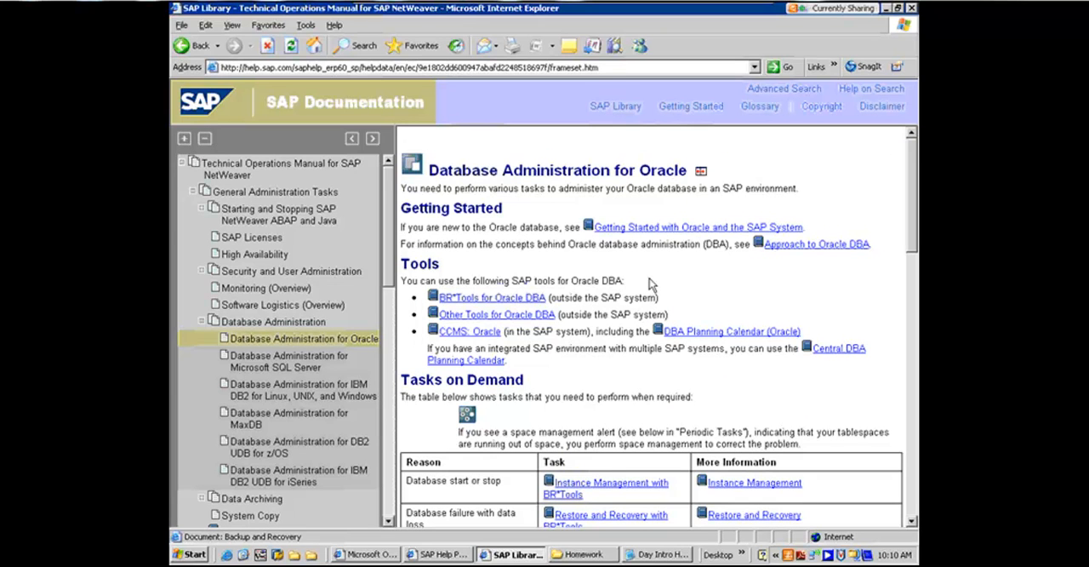
pyautogui.moveTo(493, 348)
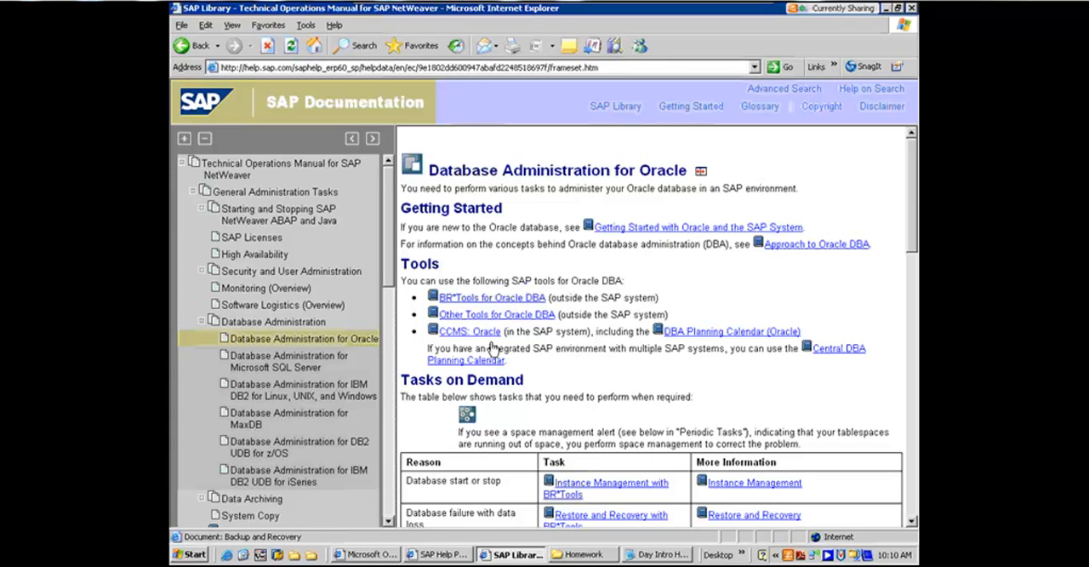
pyautogui.moveTo(698, 276)
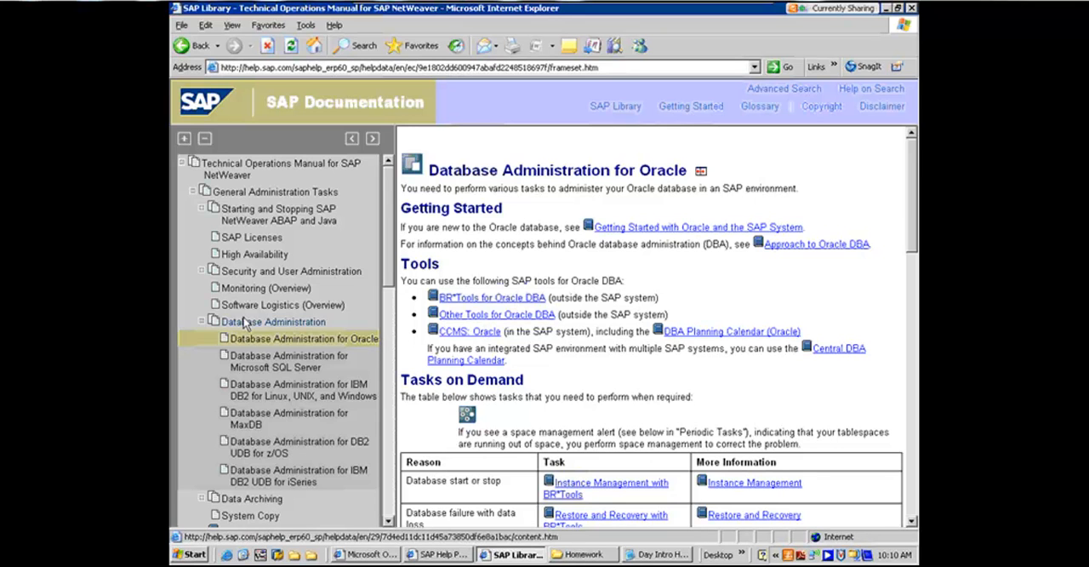
# - Return to the Database Administration overview and pick the MS SQL Server link
pyautogui.click(272, 322)
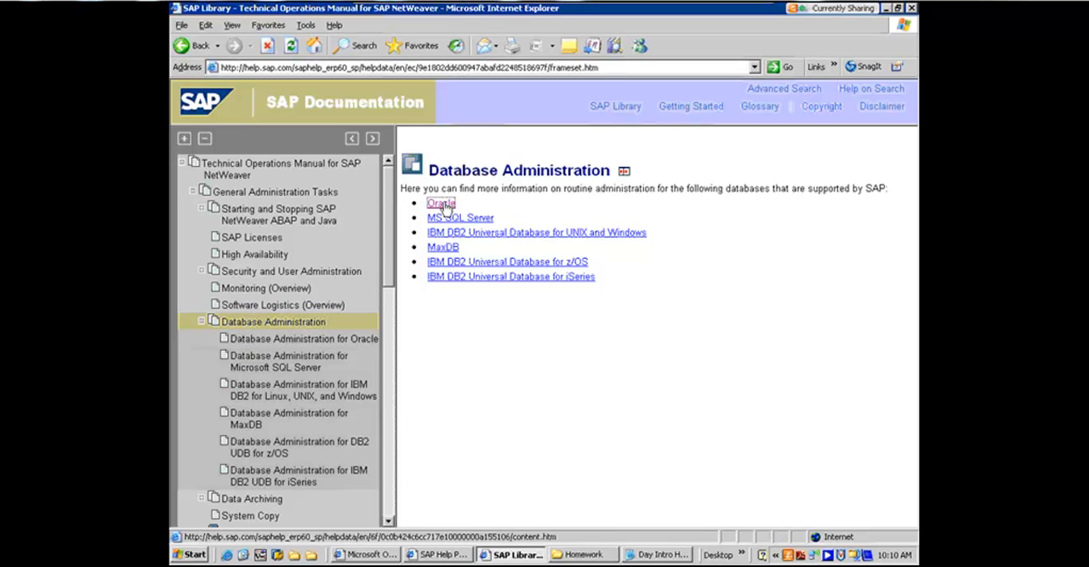
pyautogui.click(440, 202)
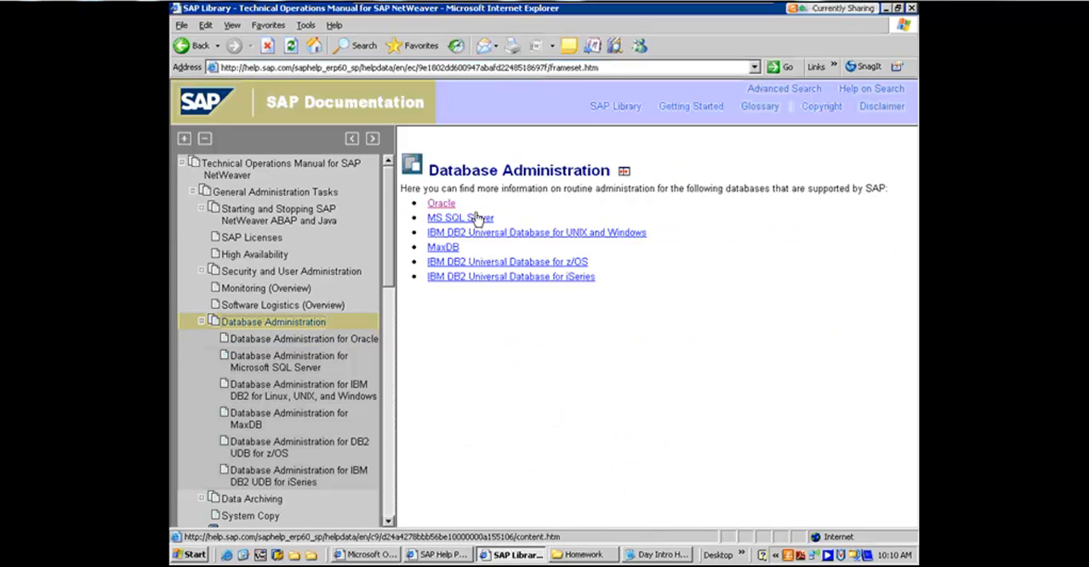
pyautogui.click(459, 218)
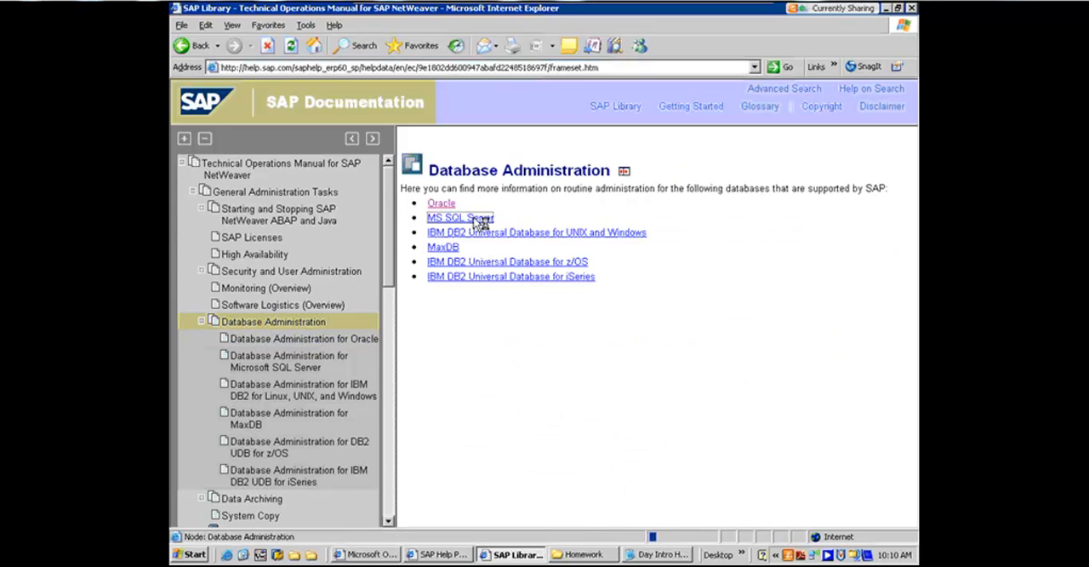
# - Review Database Administration for Microsoft SQL Server, then bring the homework checklist to the front
pyautogui.click(459, 216)
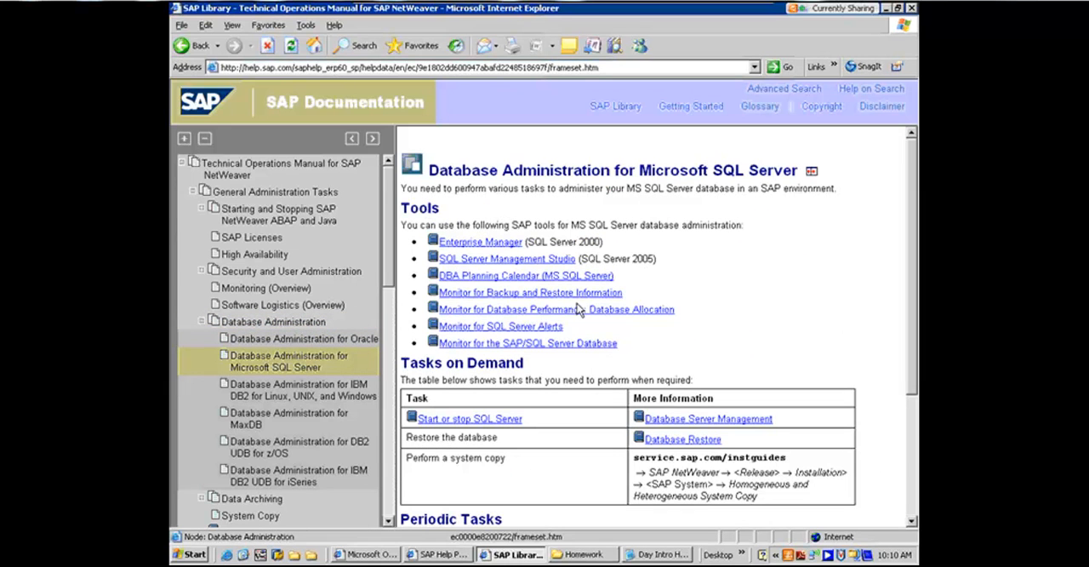
pyautogui.moveTo(559, 228)
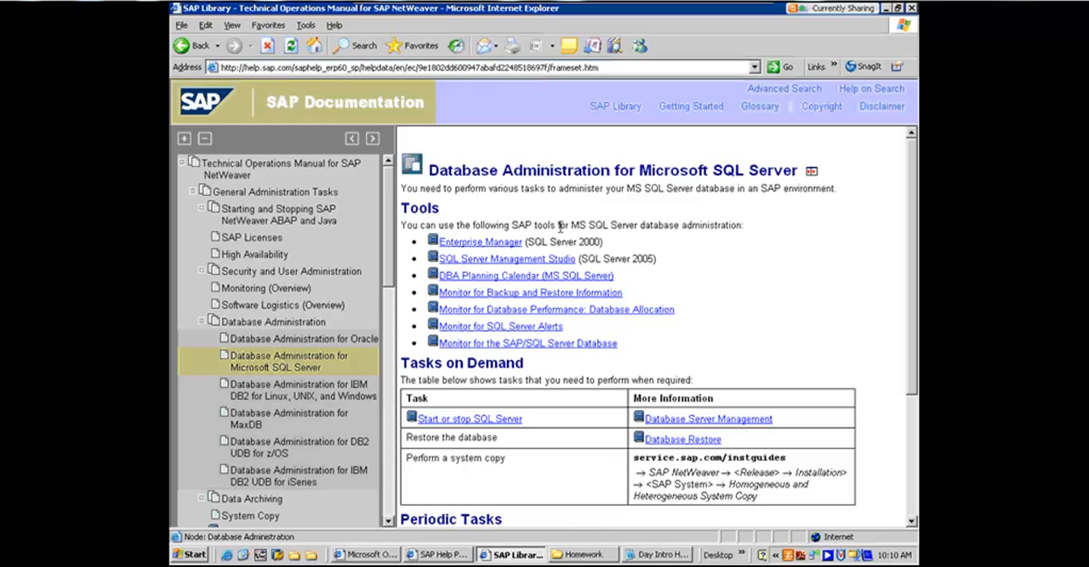
pyautogui.moveTo(667, 298)
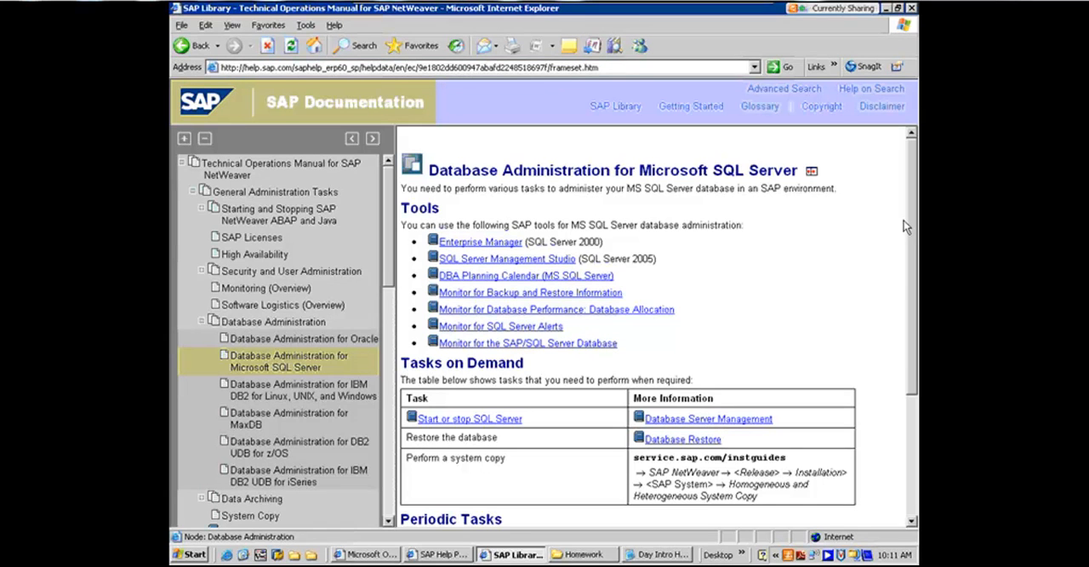
pyautogui.moveTo(817, 40)
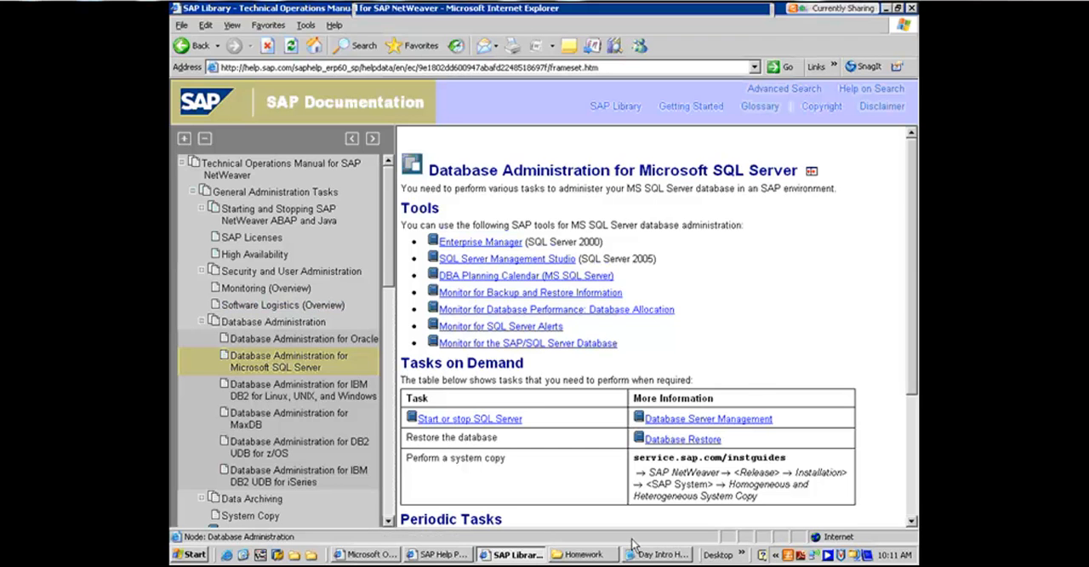
pyautogui.click(656, 554)
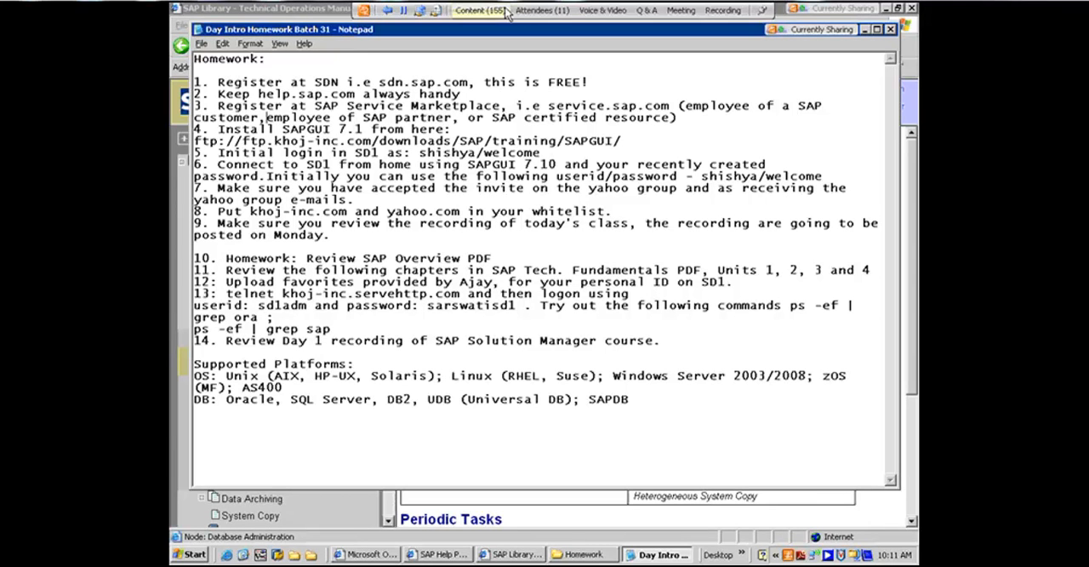
# - Show the Live Meeting attendee list over the homework checklist
pyautogui.click(541, 11)
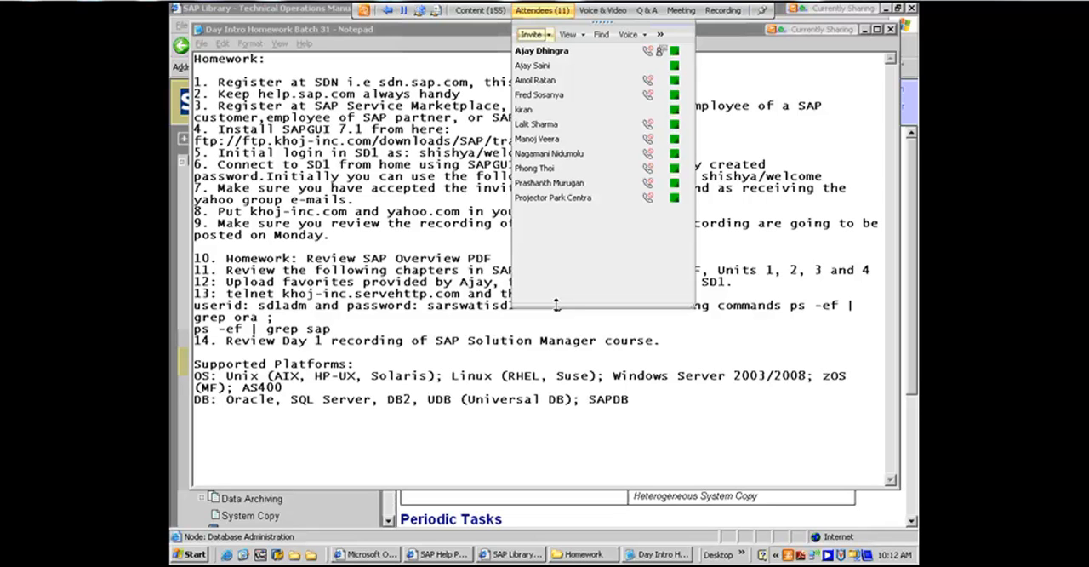
pyautogui.moveTo(538, 297)
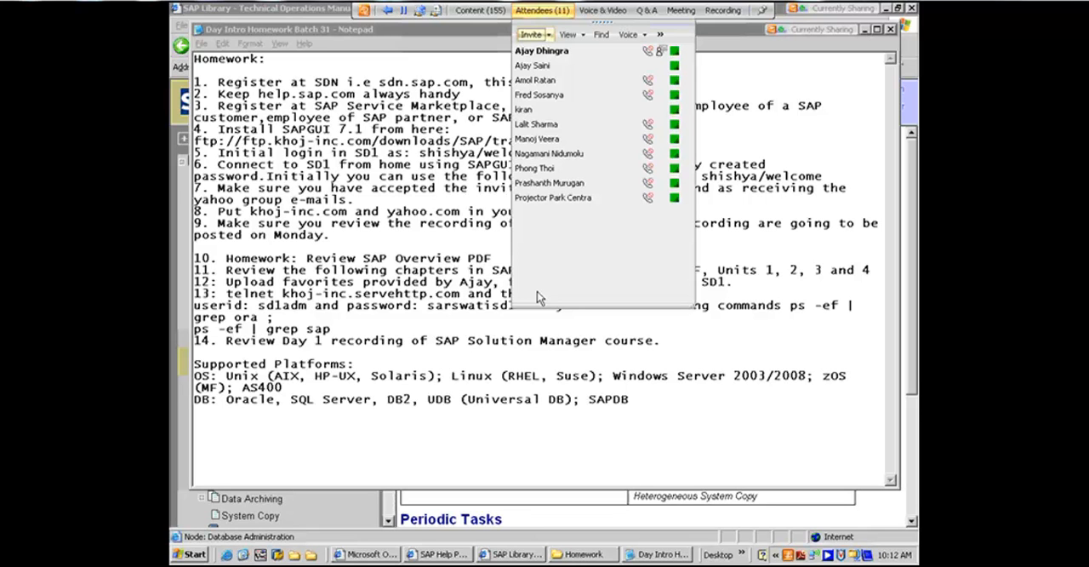
pyautogui.moveTo(534, 296)
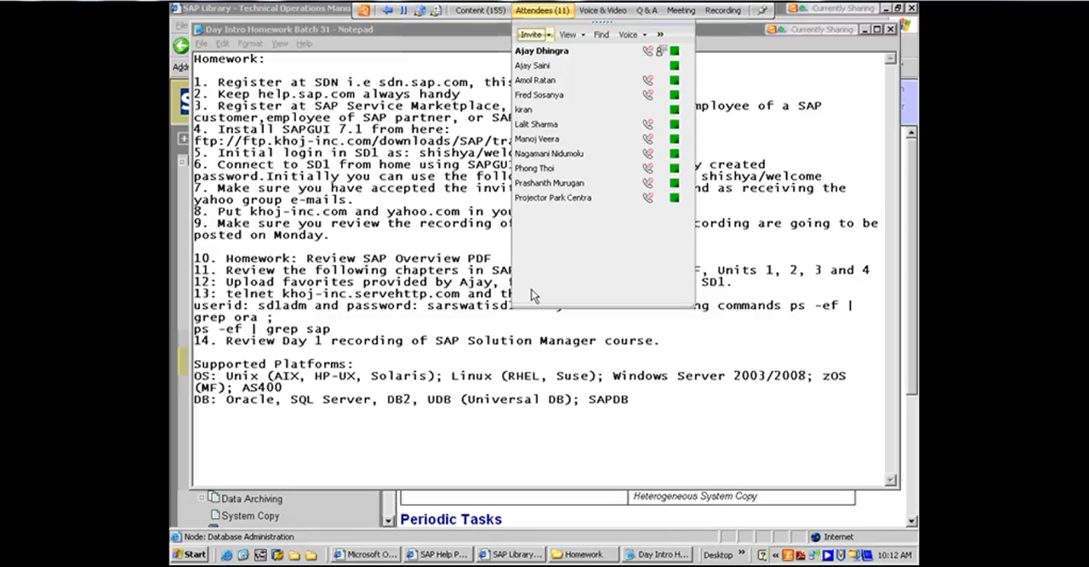
pyautogui.moveTo(476, 229)
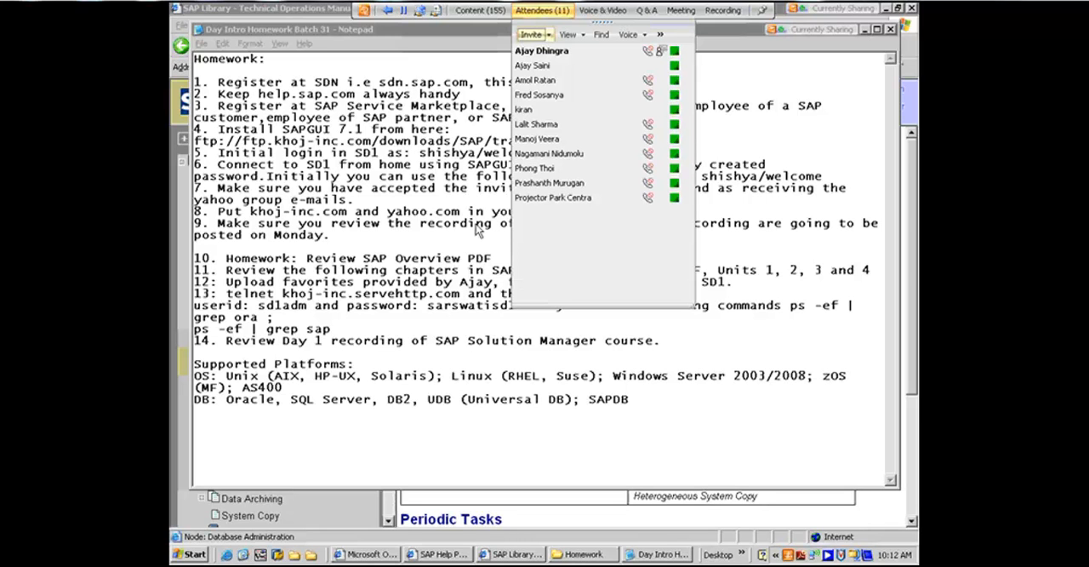
pyautogui.moveTo(466, 199)
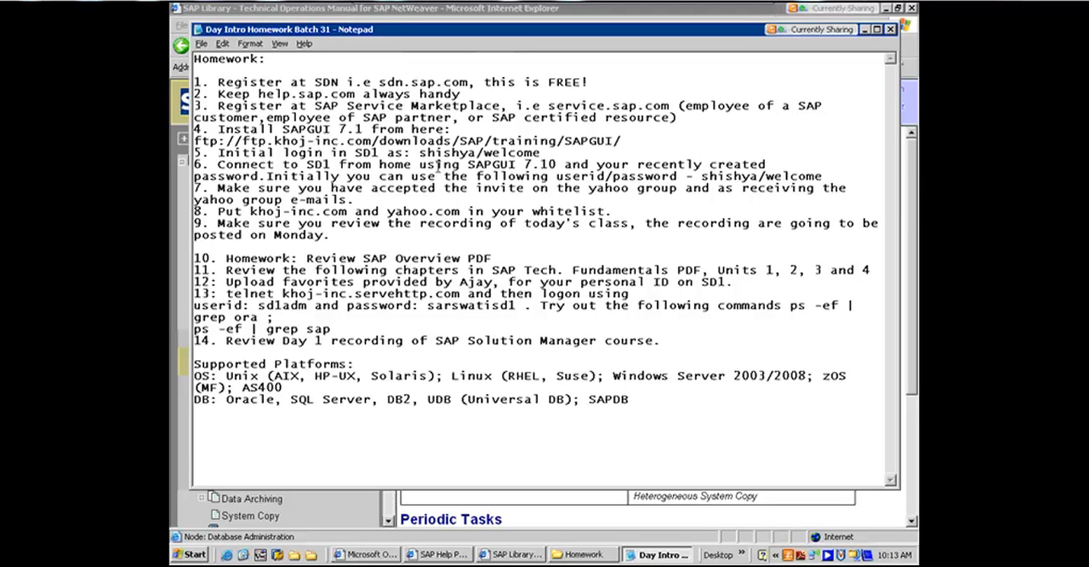
pyautogui.moveTo(541, 164)
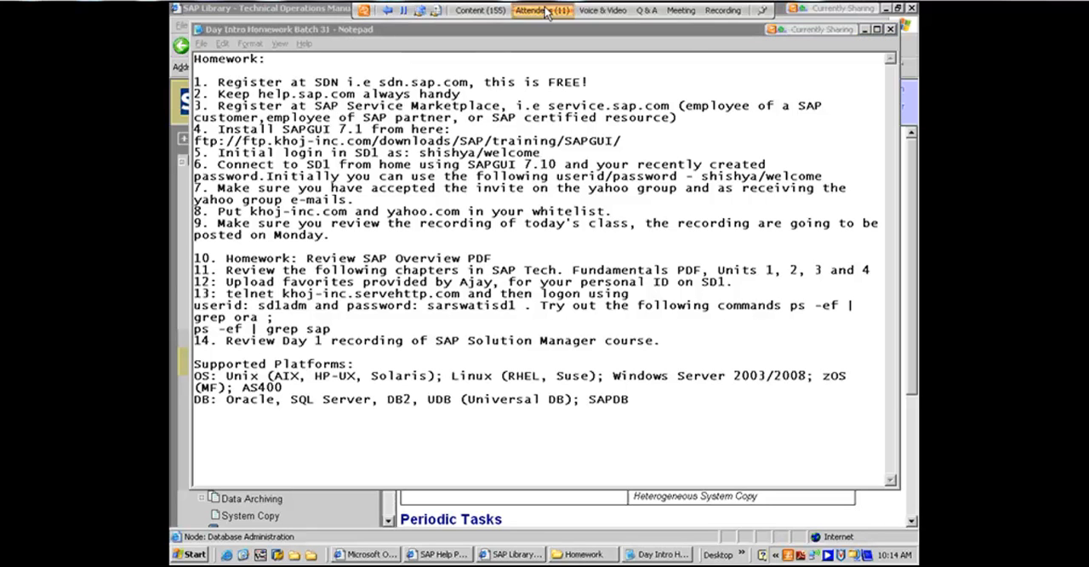
pyautogui.click(541, 10)
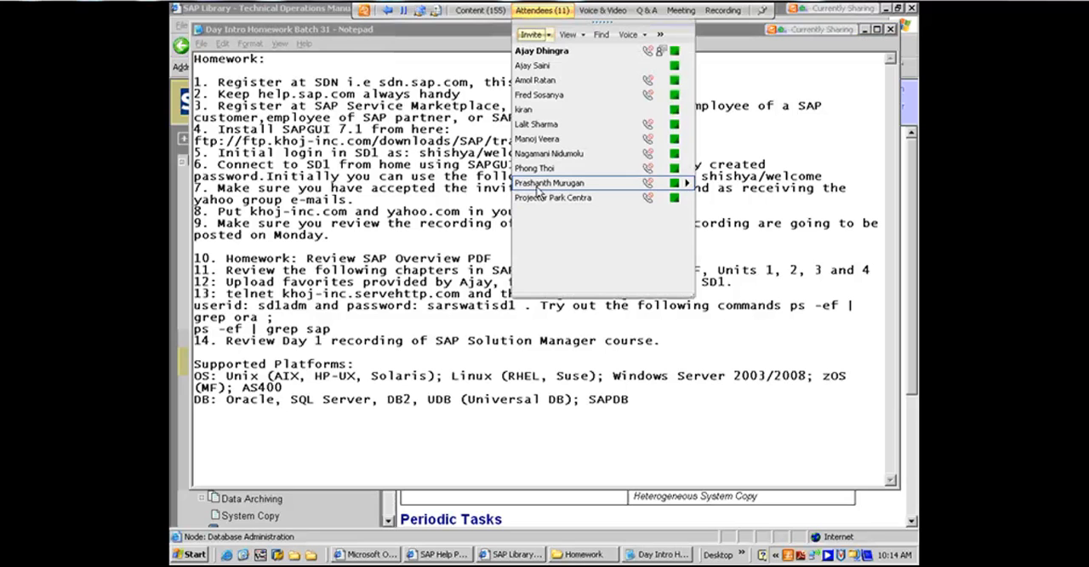
pyautogui.moveTo(544, 197)
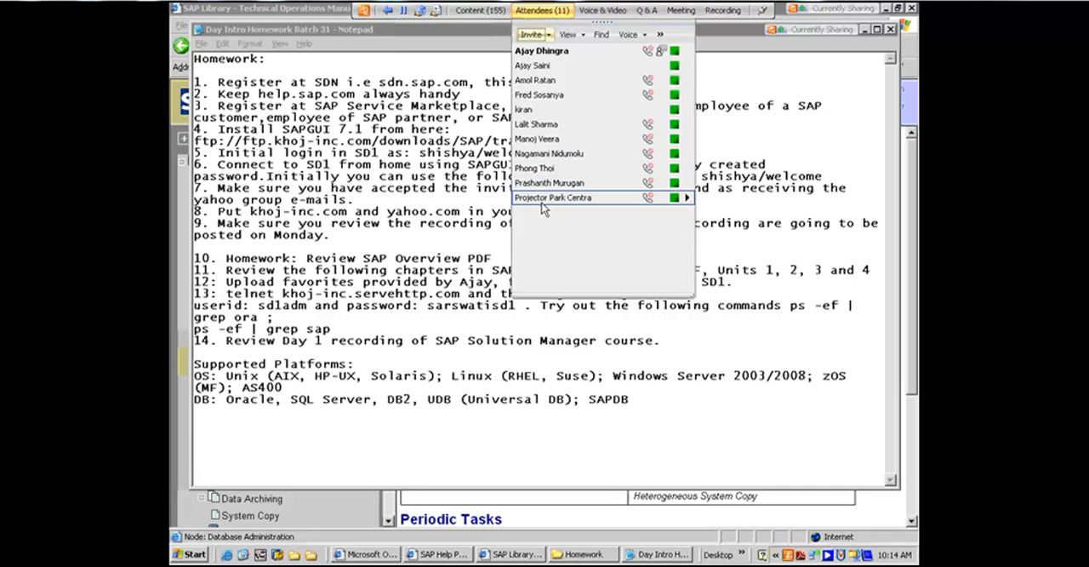
pyautogui.moveTo(541, 167)
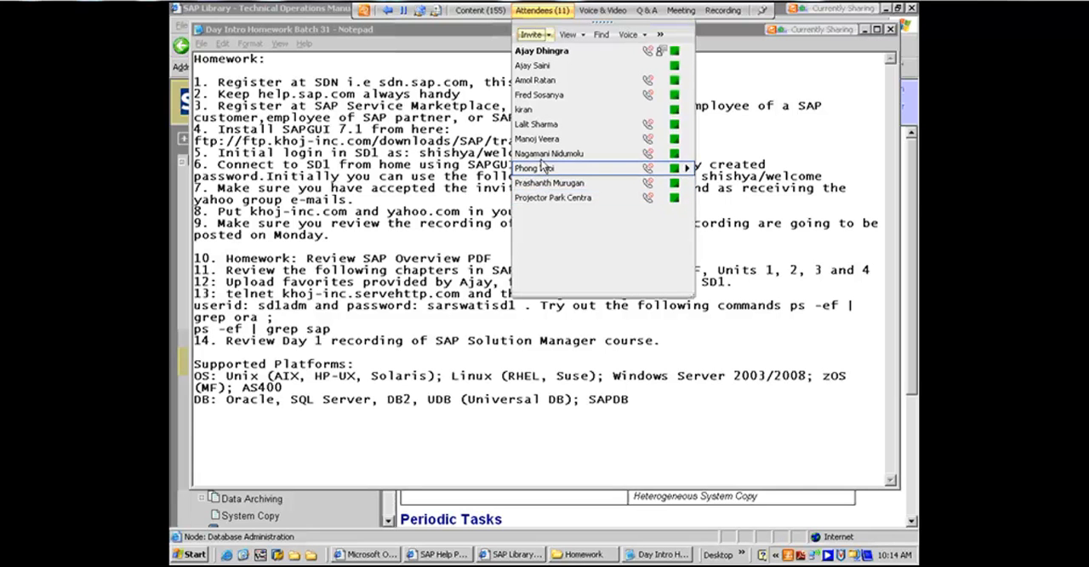
pyautogui.moveTo(545, 140)
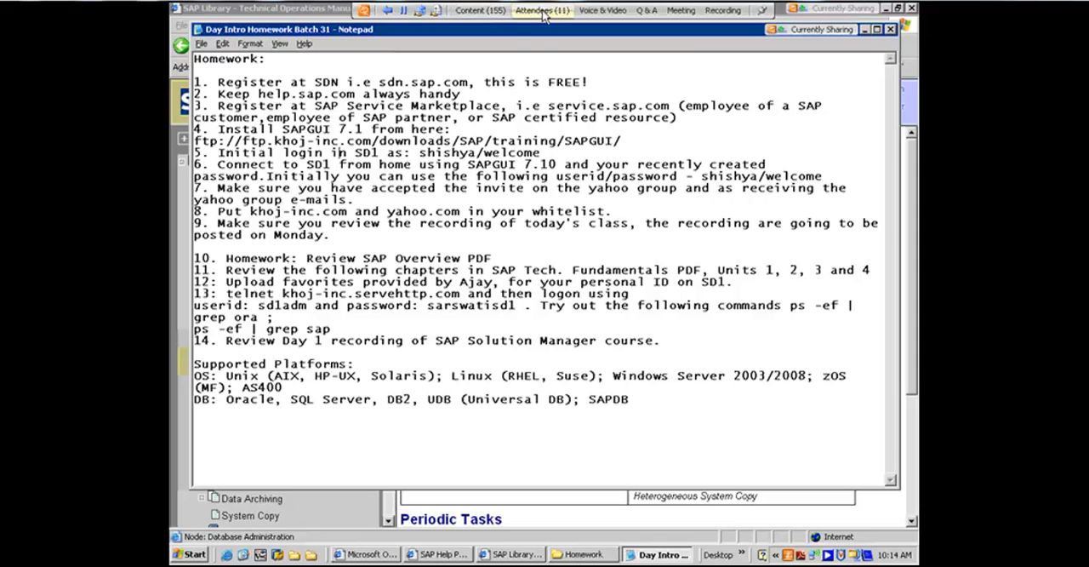
pyautogui.click(541, 10)
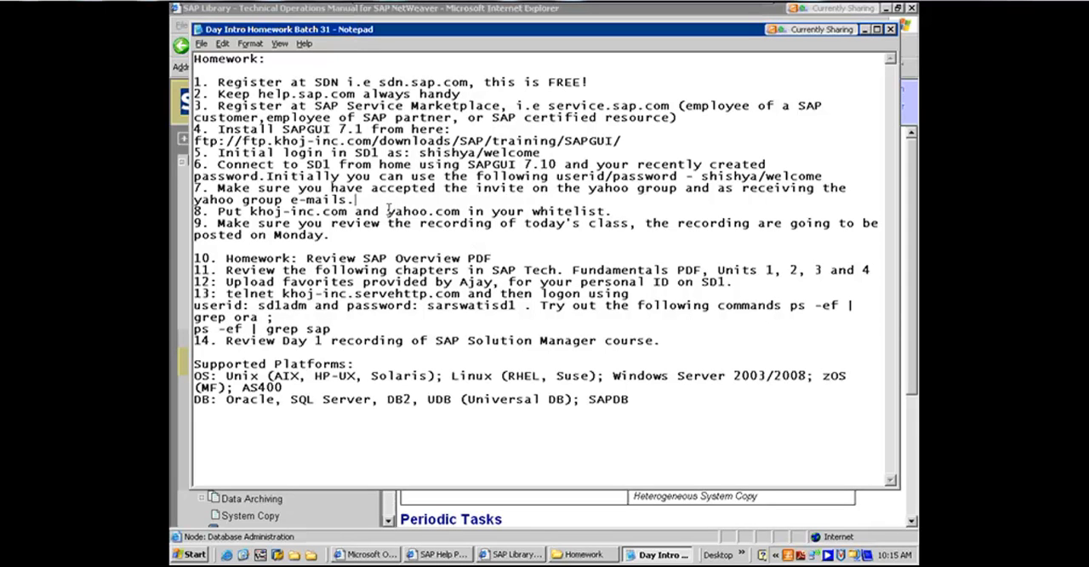
pyautogui.doubleClick(420, 211)
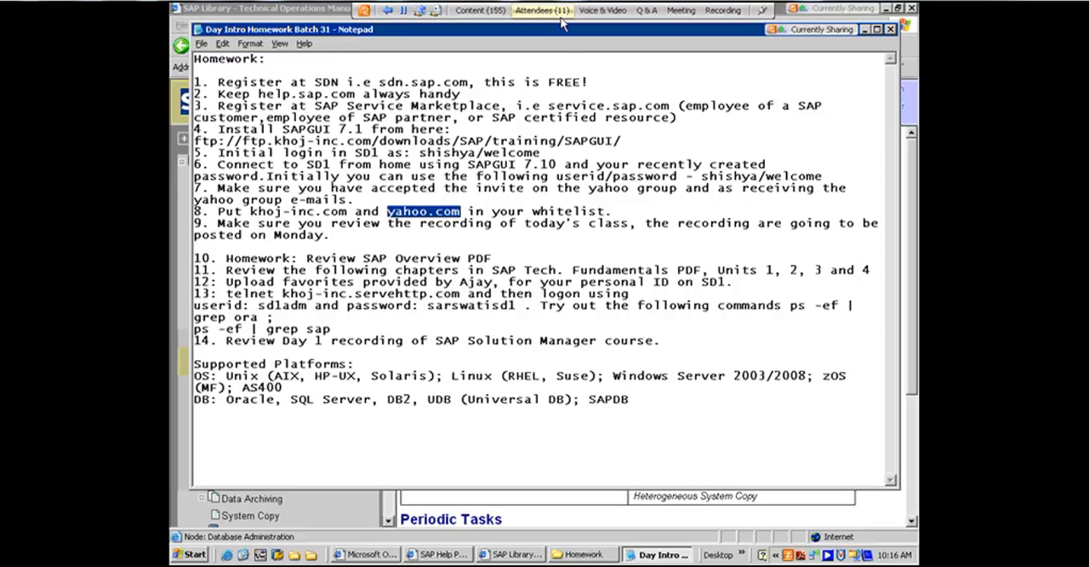
pyautogui.moveTo(541, 10)
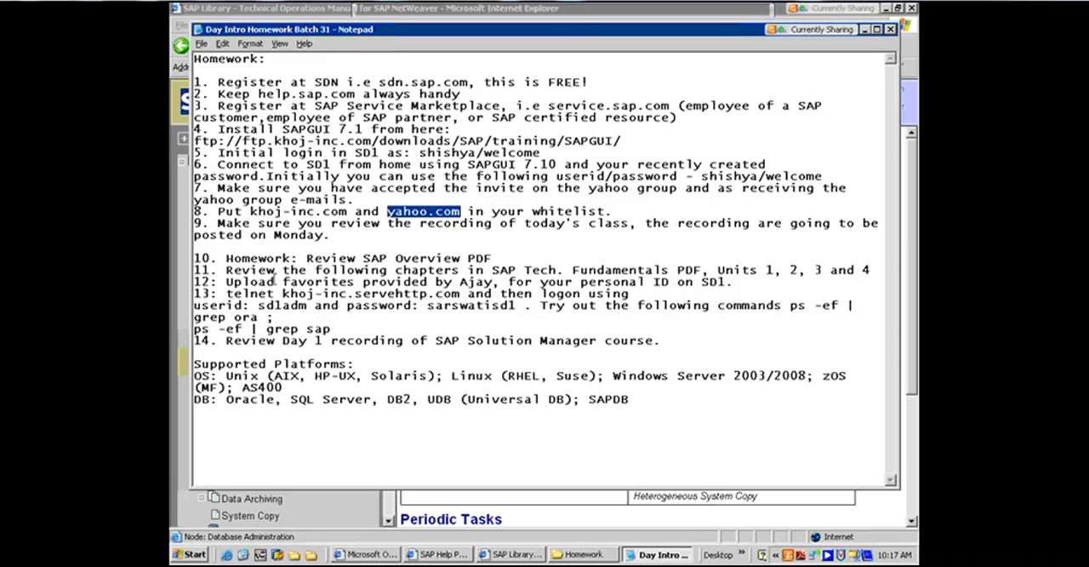
pyautogui.moveTo(635, 381)
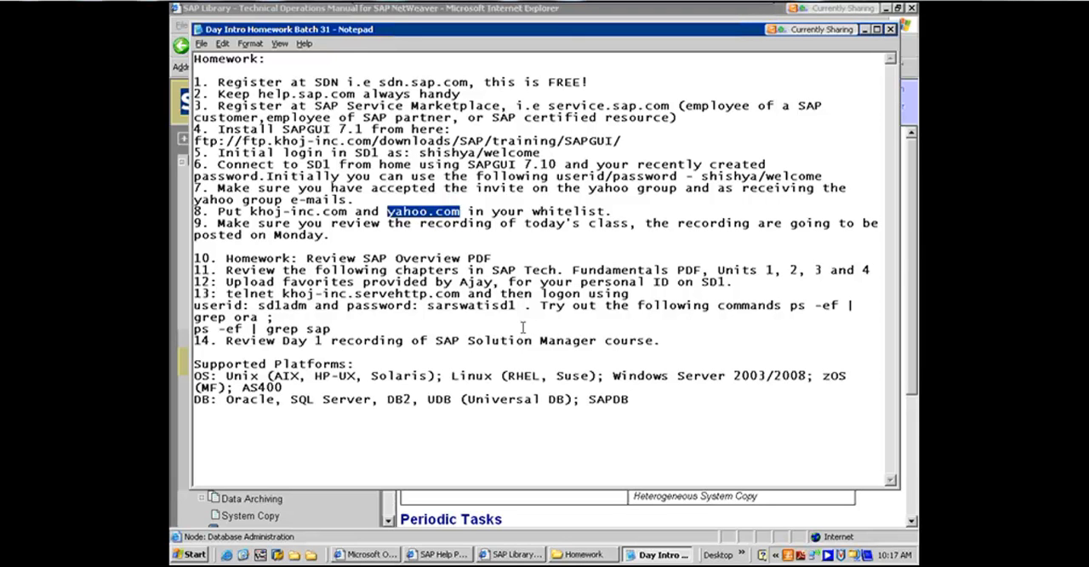
pyautogui.moveTo(287, 306)
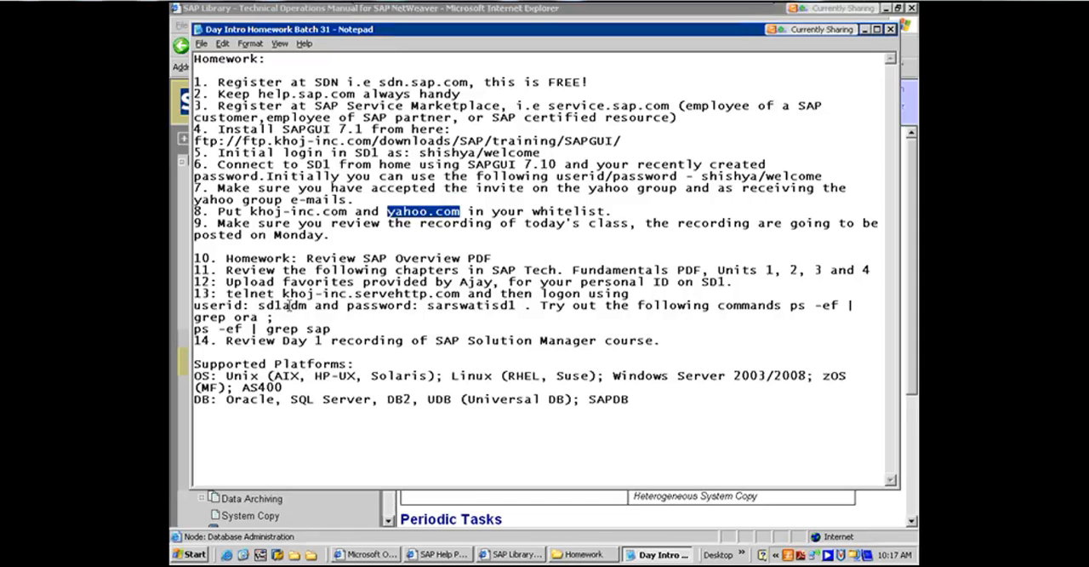